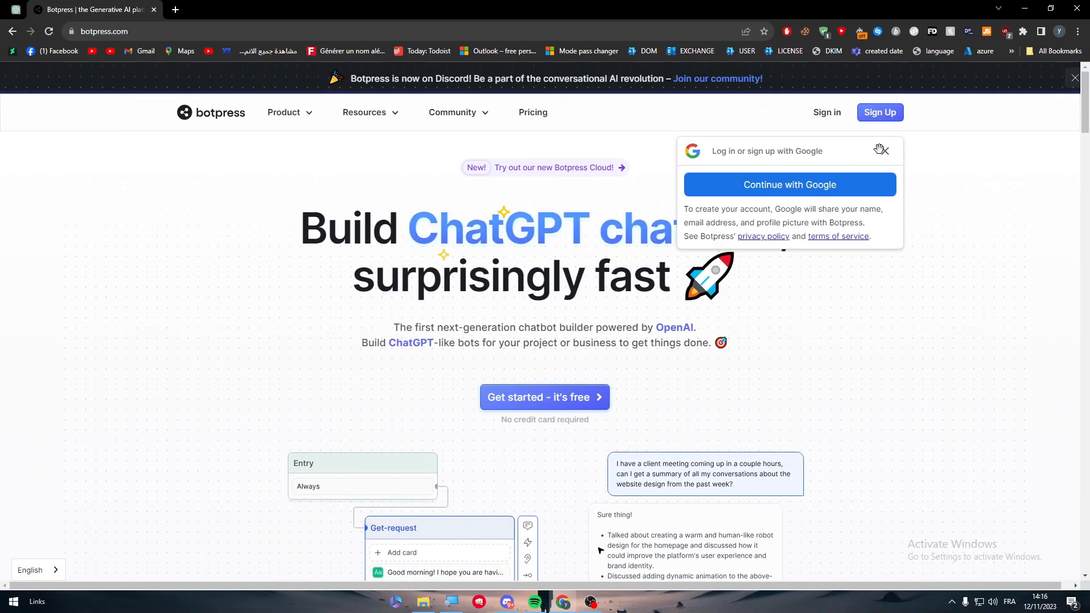
- Sign in with Google and land on the workspace dashboard with the Penguing Friend chatbot
left_click(791, 184)
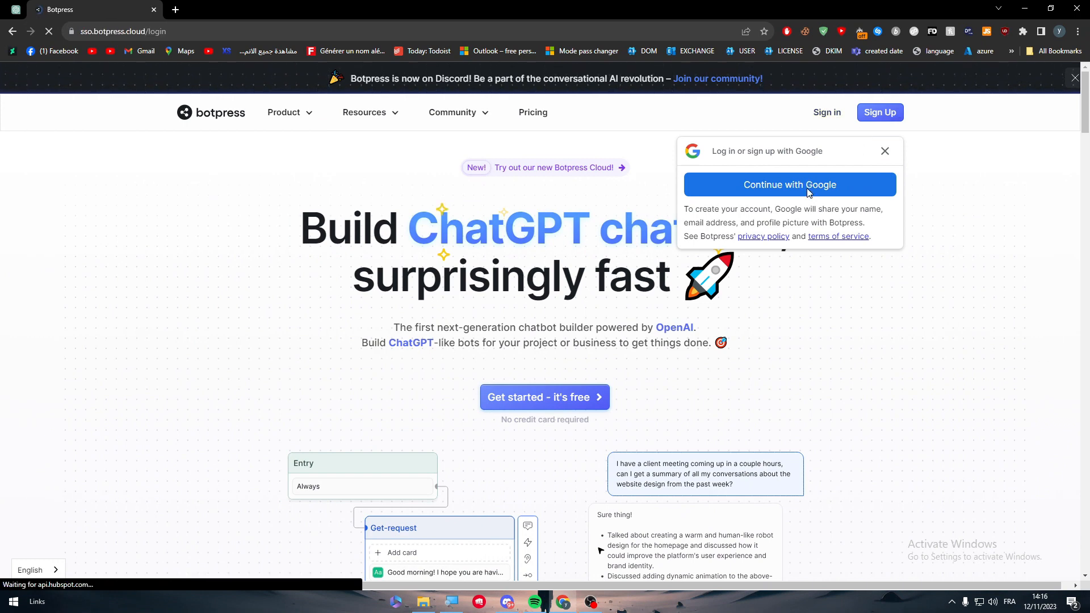
left_click(791, 184)
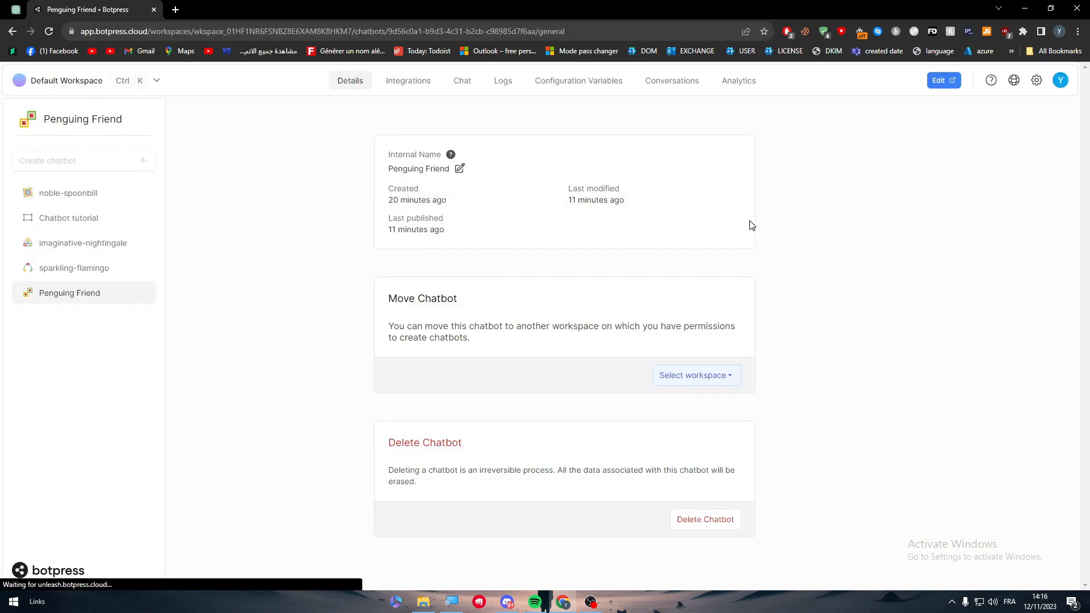
mouse_move(763, 244)
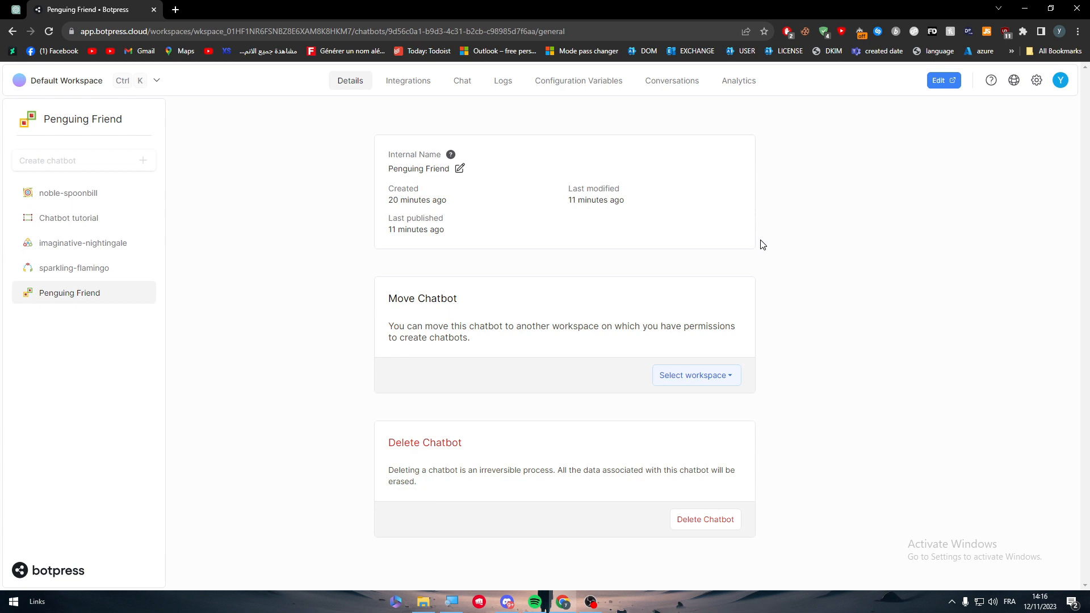
mouse_move(494, 242)
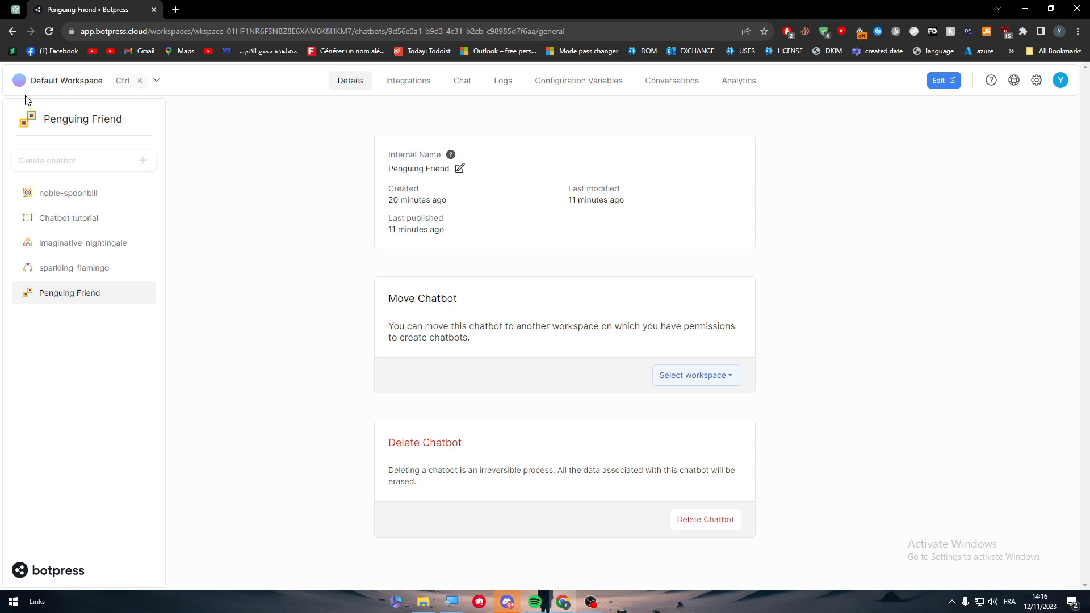
mouse_move(293, 201)
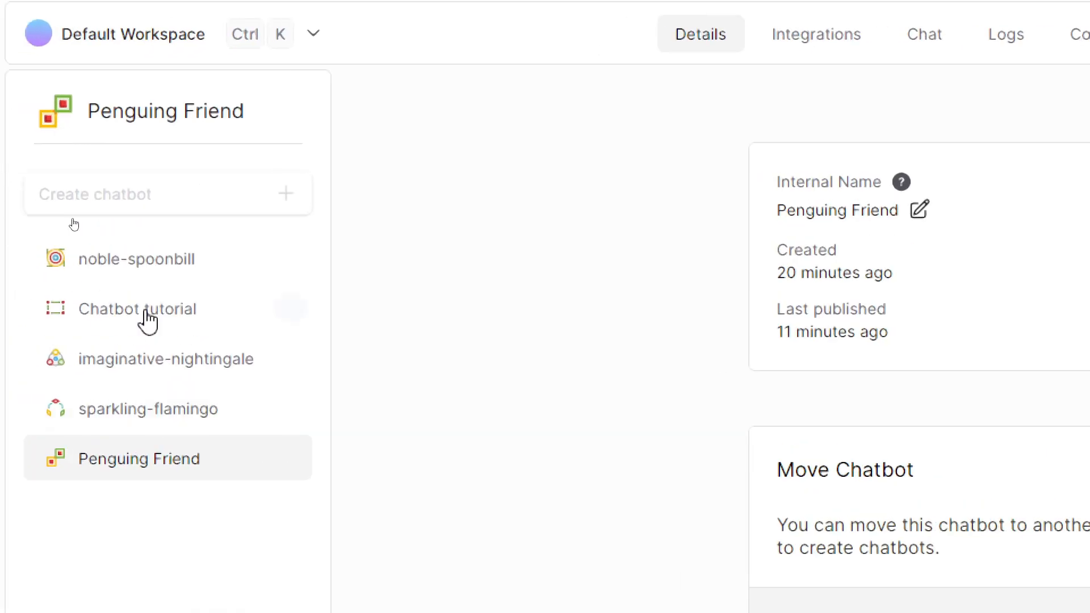
- Delete the Penguing Friend and imaginative-nightingale chatbots, confirming each deletion
scroll("down", 3)
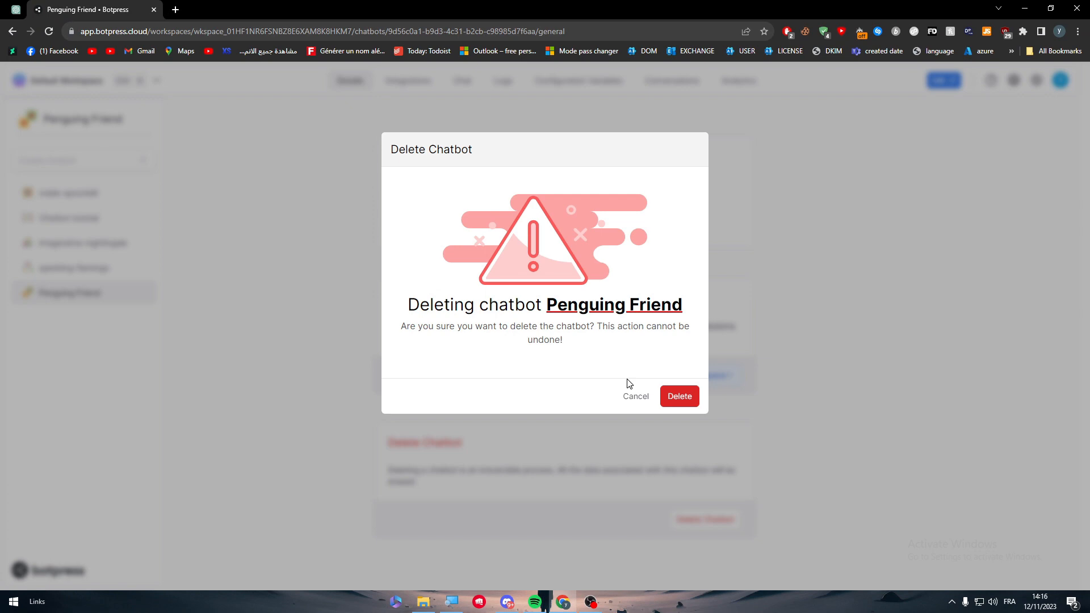
left_click(679, 397)
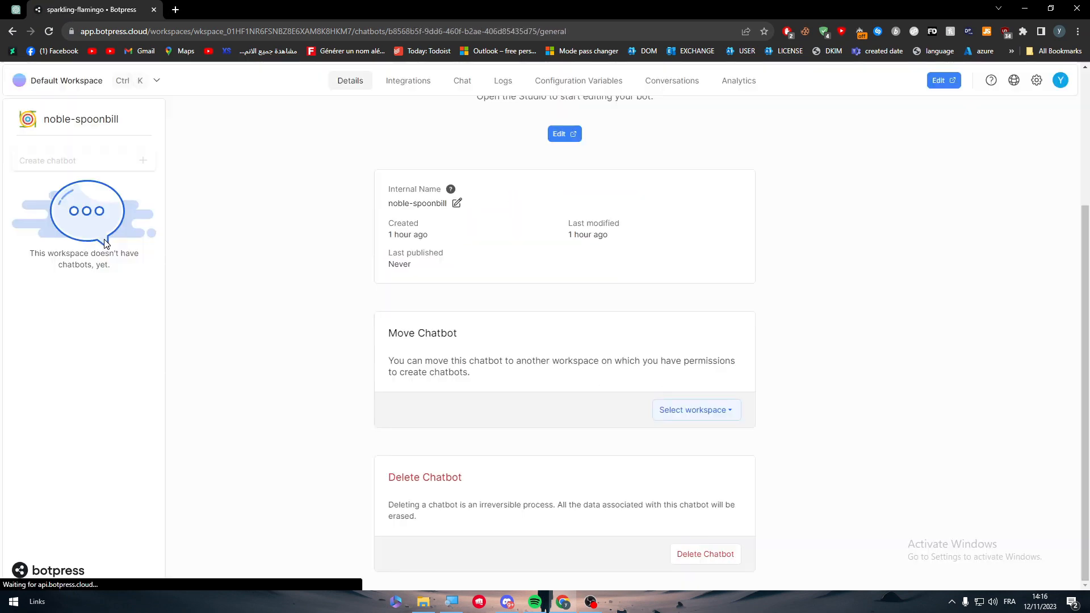
left_click(705, 554)
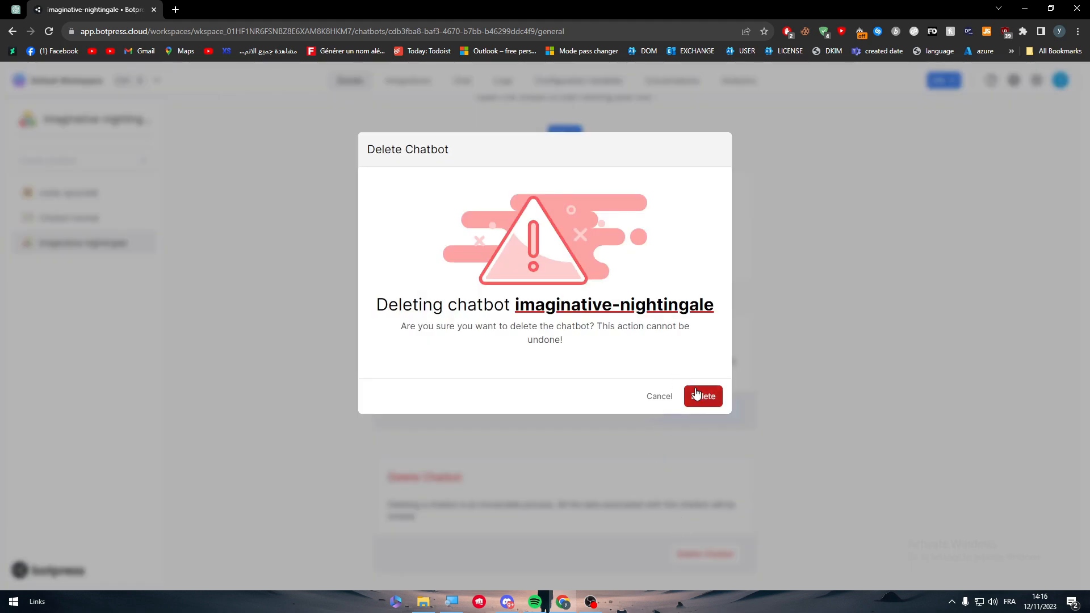
left_click(703, 397)
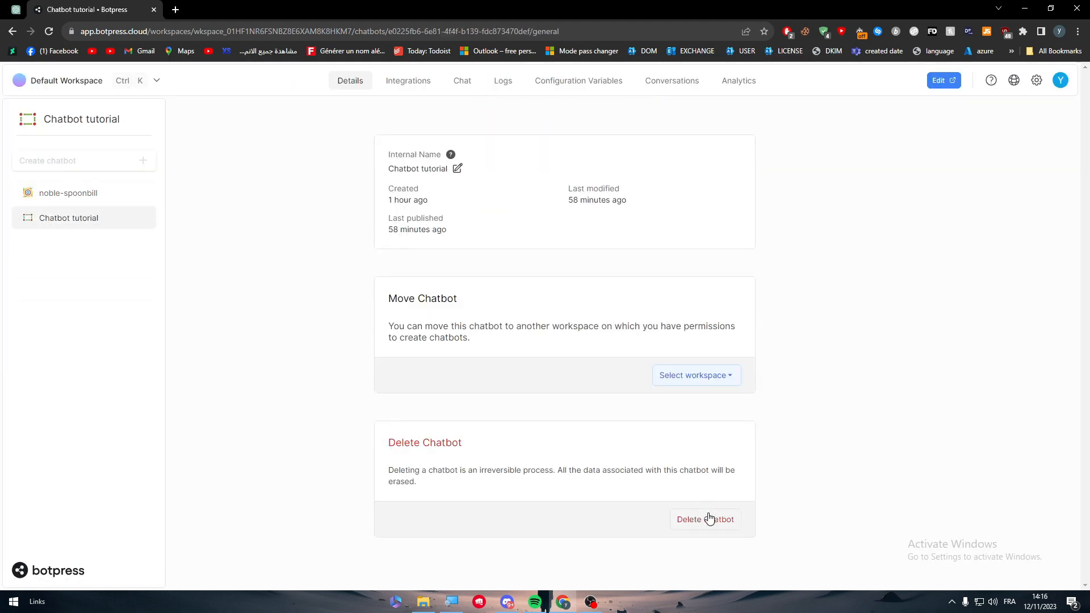
- Delete the Chatbot tutorial and noble-spoonbill chatbots, confirming each deletion
left_click(67, 192)
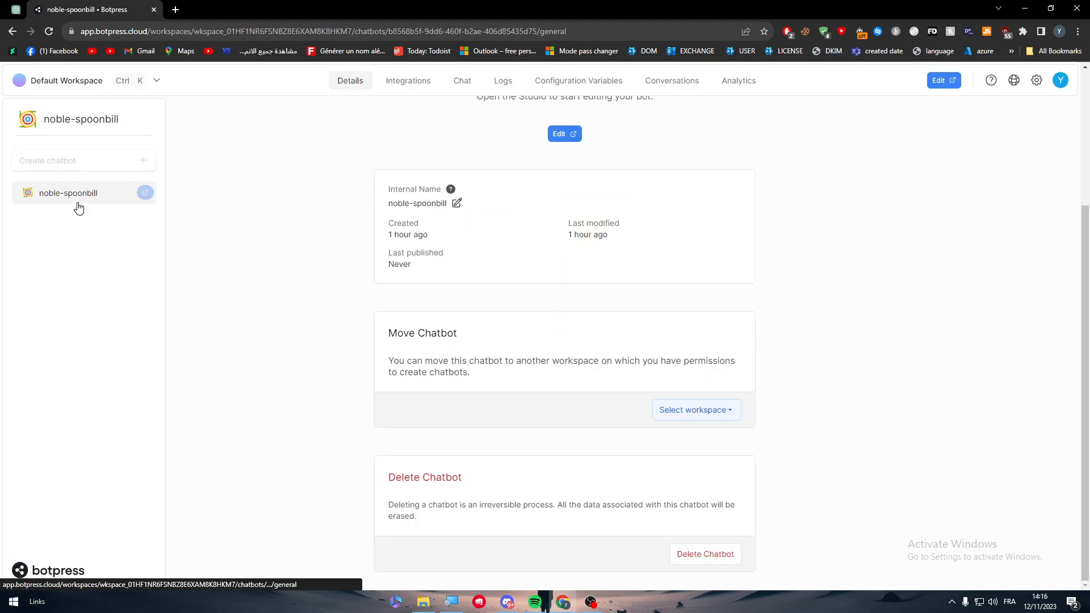
left_click(705, 554)
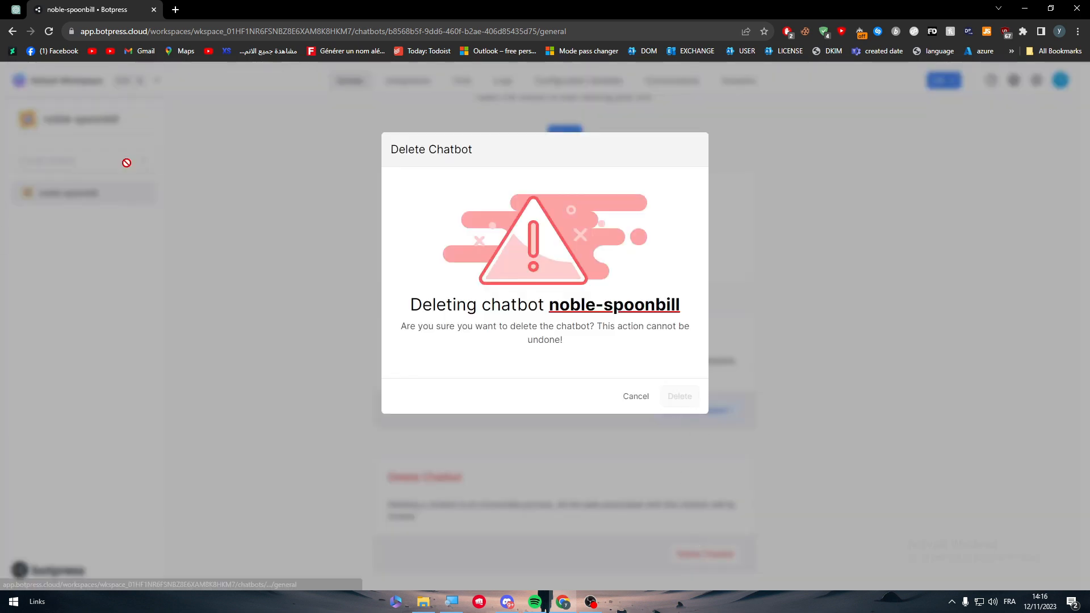
left_click(679, 397)
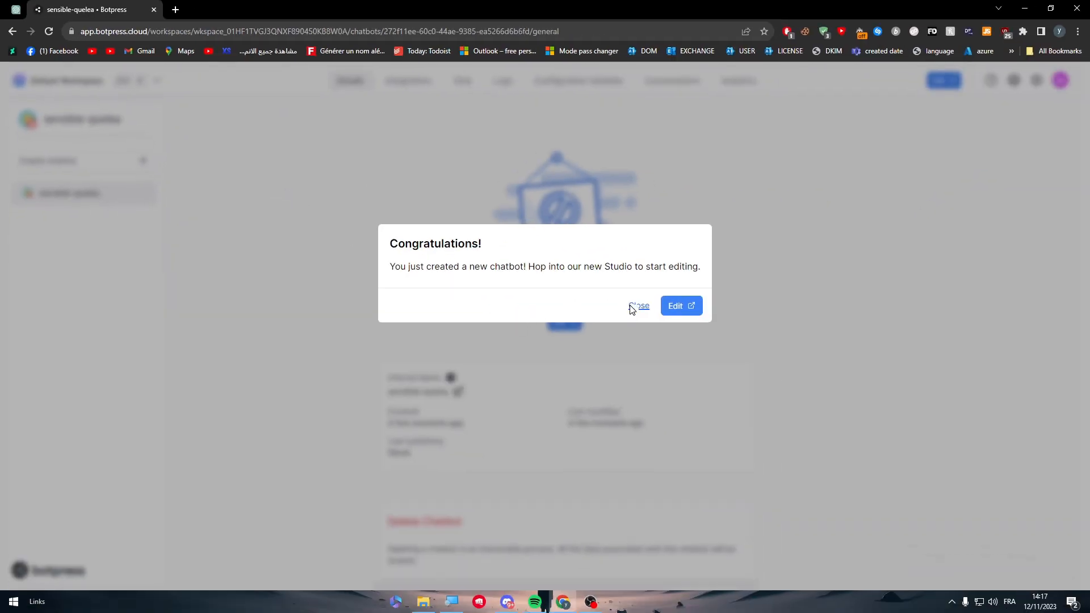
- Dismiss the creation message and browse Configuration Variables, Analytics, then Details for sensible-quelea
left_click(640, 305)
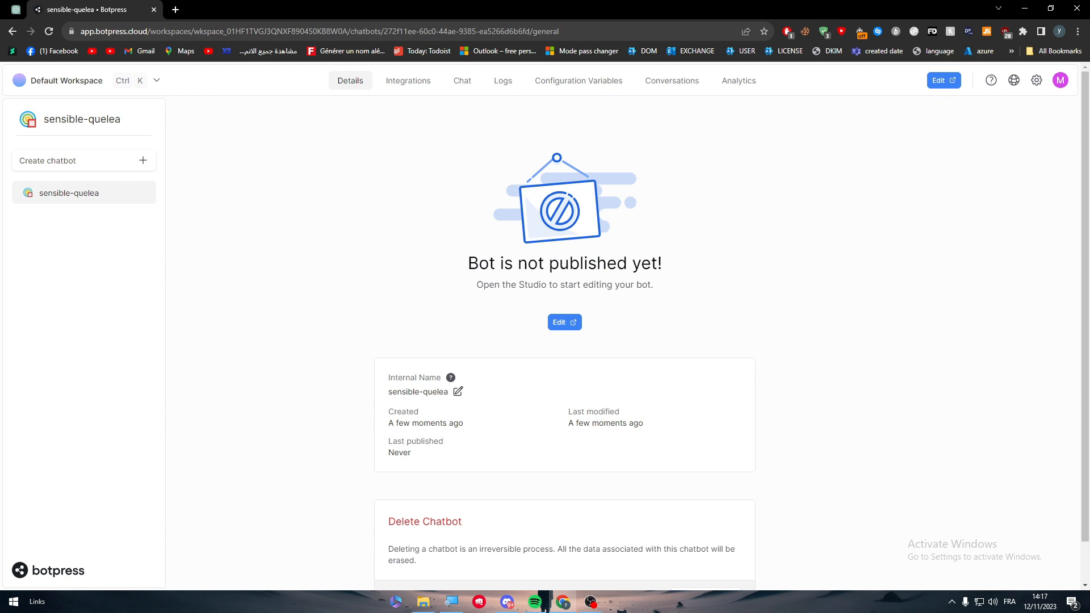
left_click(578, 81)
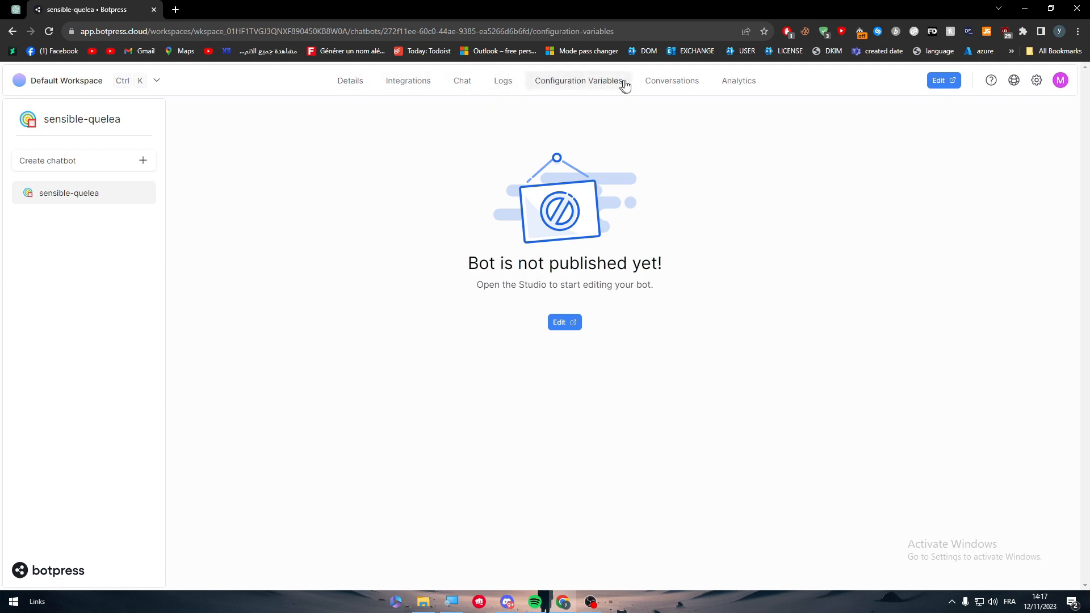
left_click(738, 81)
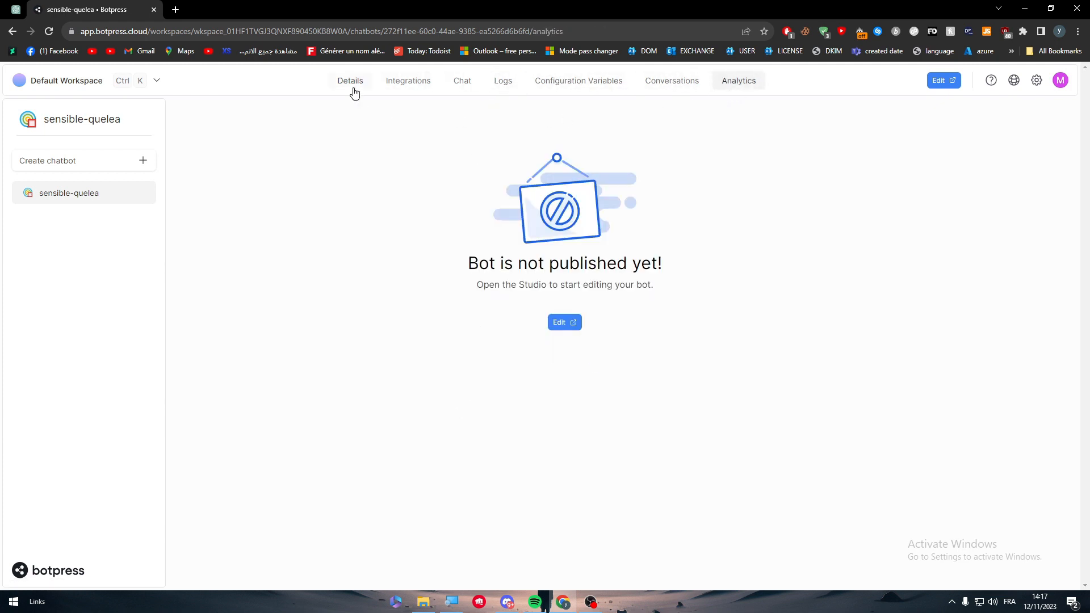
left_click(350, 79)
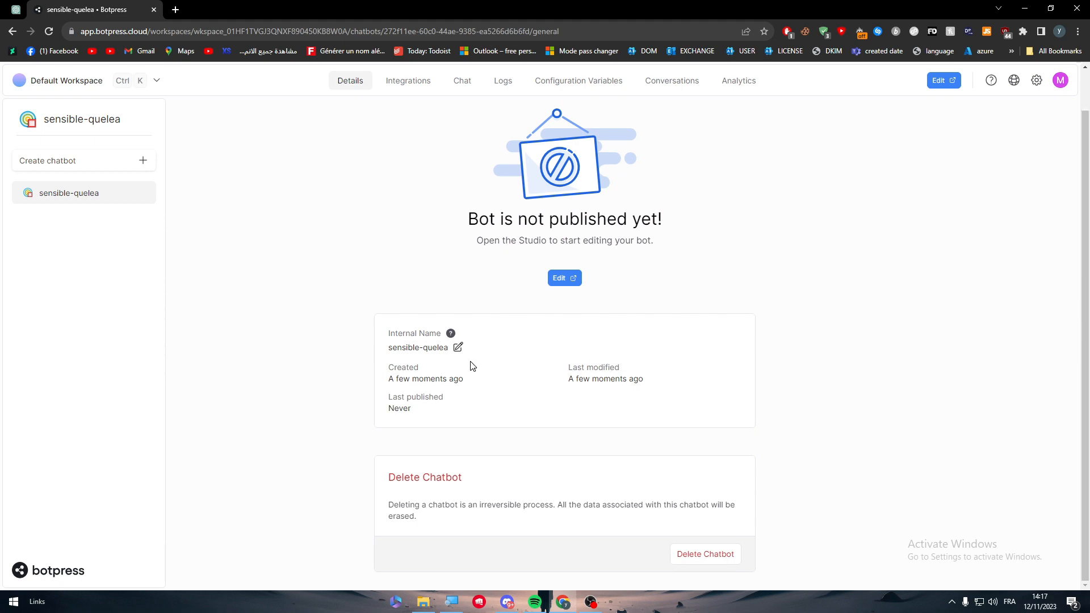
double_click(578, 220)
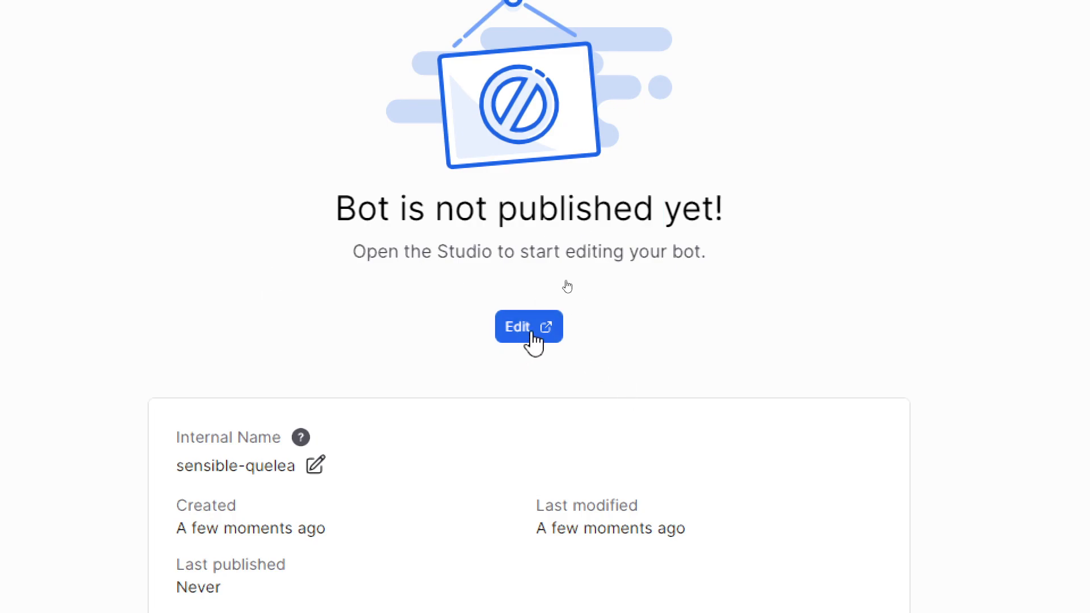
- Open the chatbot in Studio to preview templates, then return to the dashboard to create gentle-opossum
left_click(529, 327)
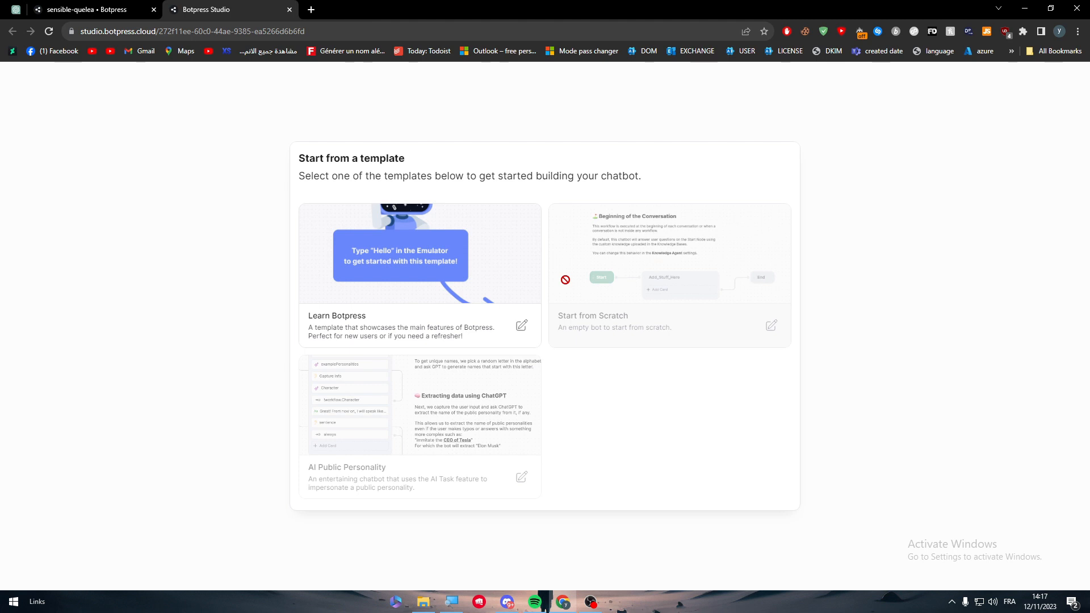
mouse_move(634, 318)
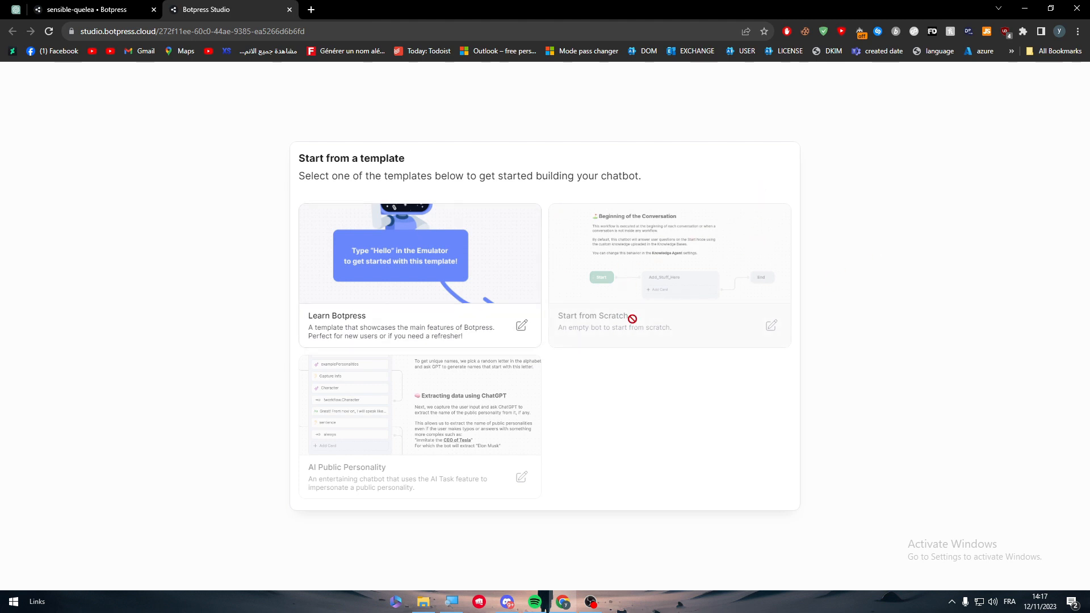
mouse_move(378, 241)
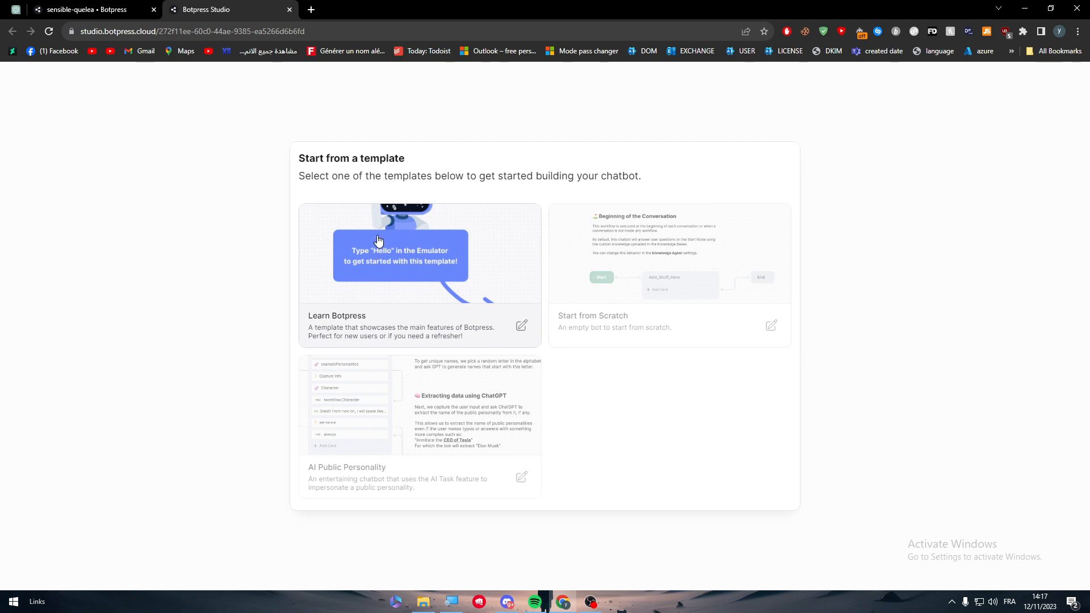
mouse_move(323, 214)
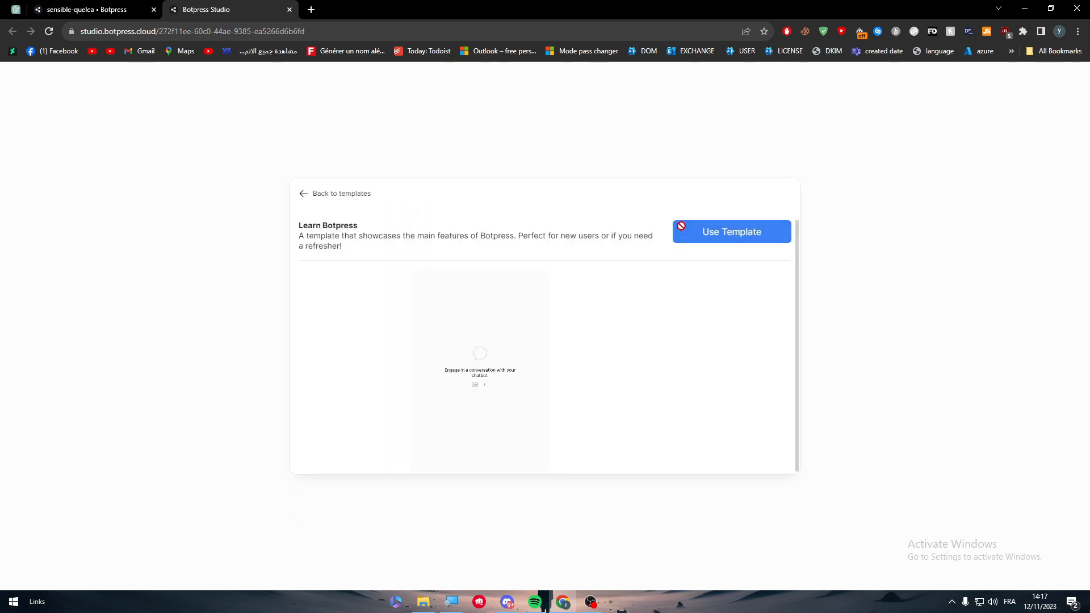
left_click(85, 10)
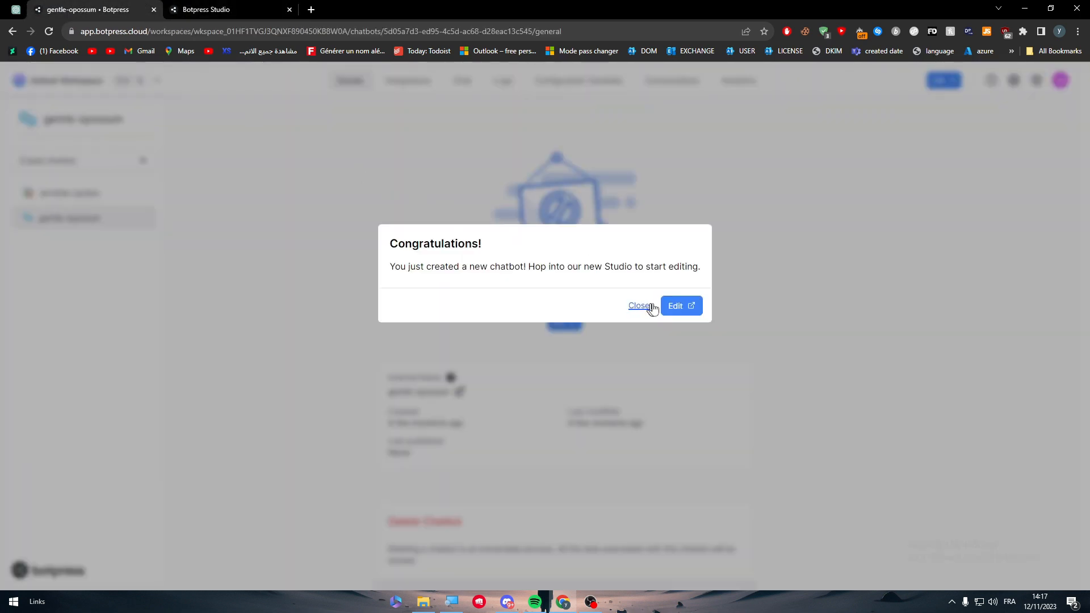
- Rename the new chatbot's internal name to 'Tutorial' and save it
left_click(639, 306)
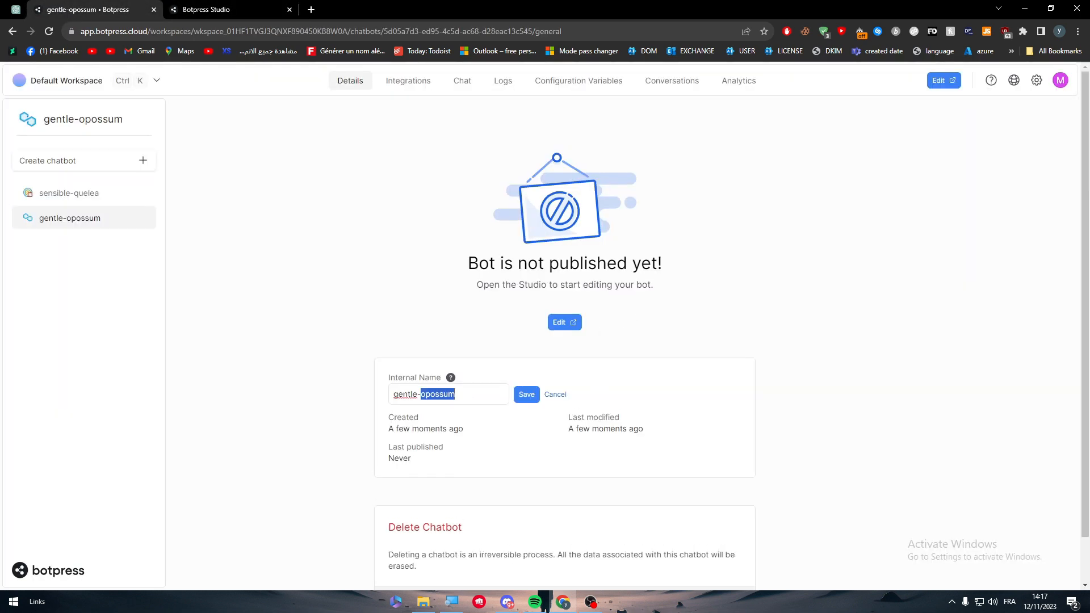
type("Tutorial")
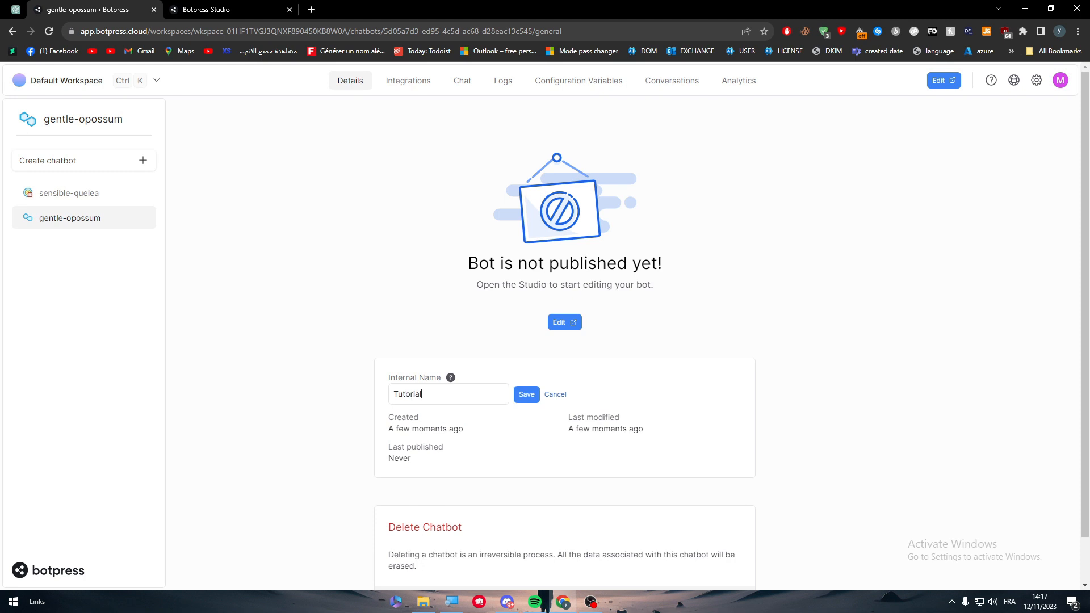
left_click(527, 394)
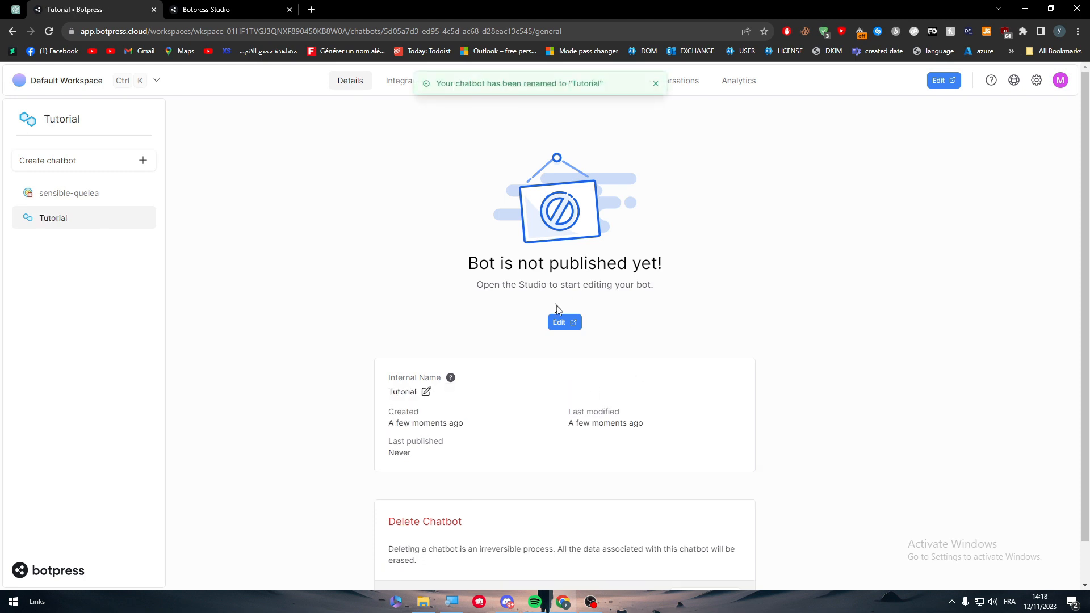
left_click(564, 322)
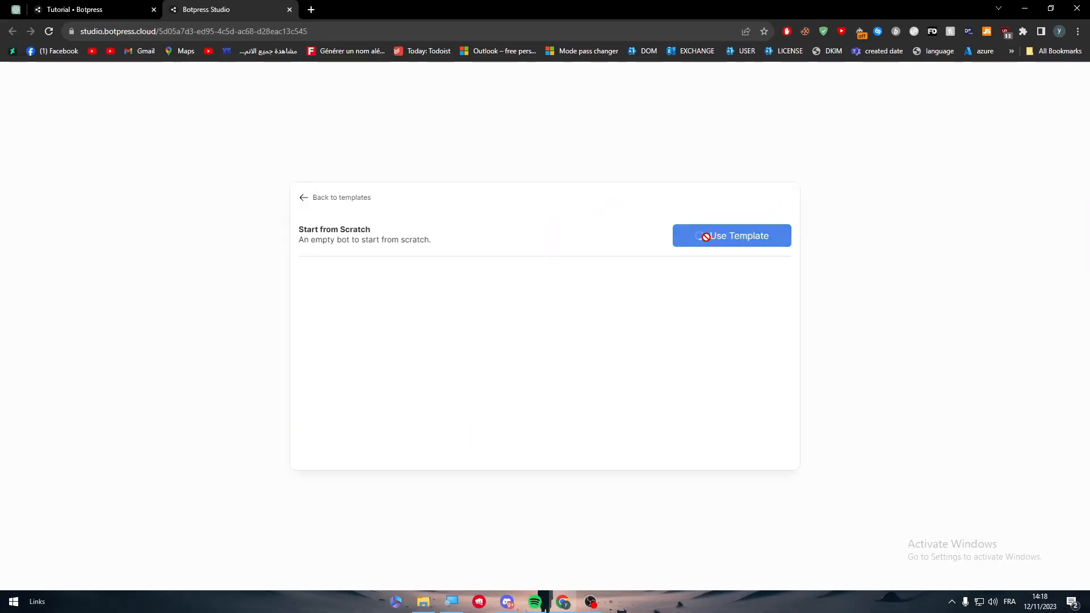
- Apply the Start from Scratch template and bring the main workflow into view
left_click(732, 236)
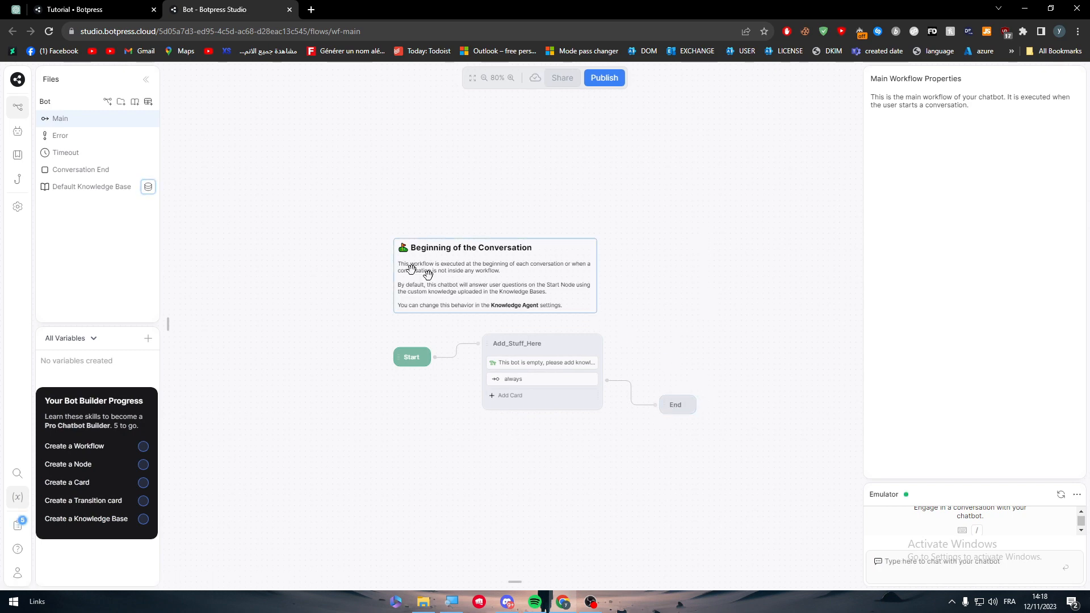
left_click_drag(426, 271, 577, 231)
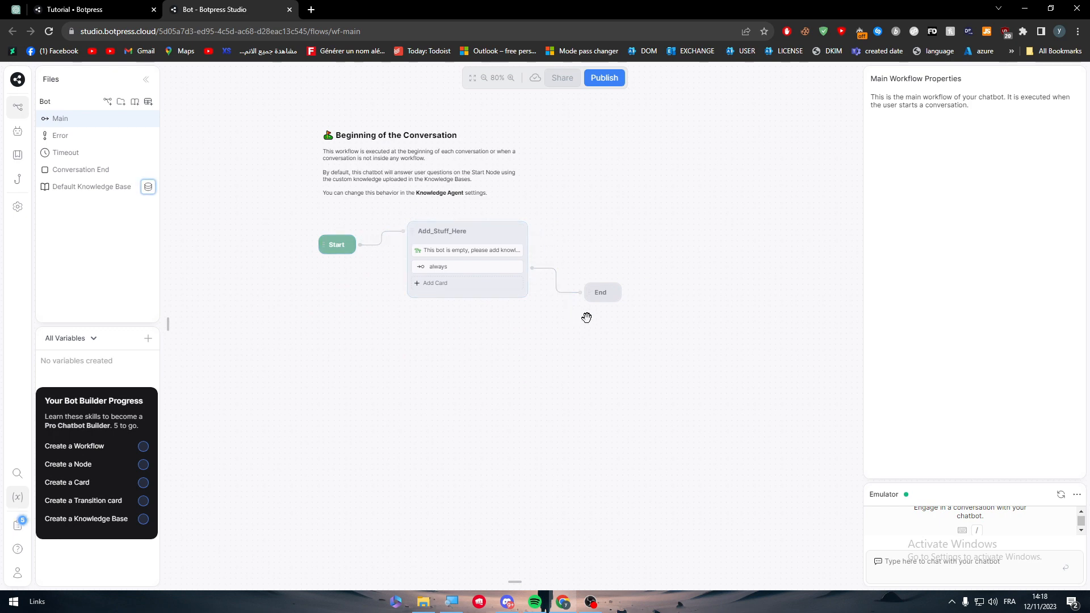
mouse_move(1054, 518)
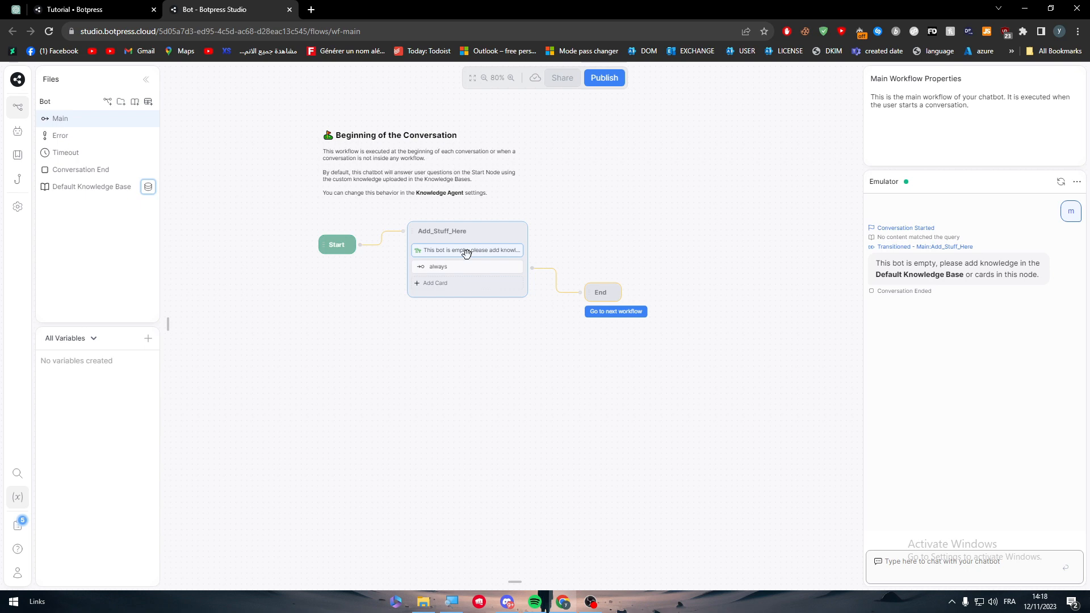
- Edit the node's default text card to greet with 'Hello Friend .'
left_click(467, 250)
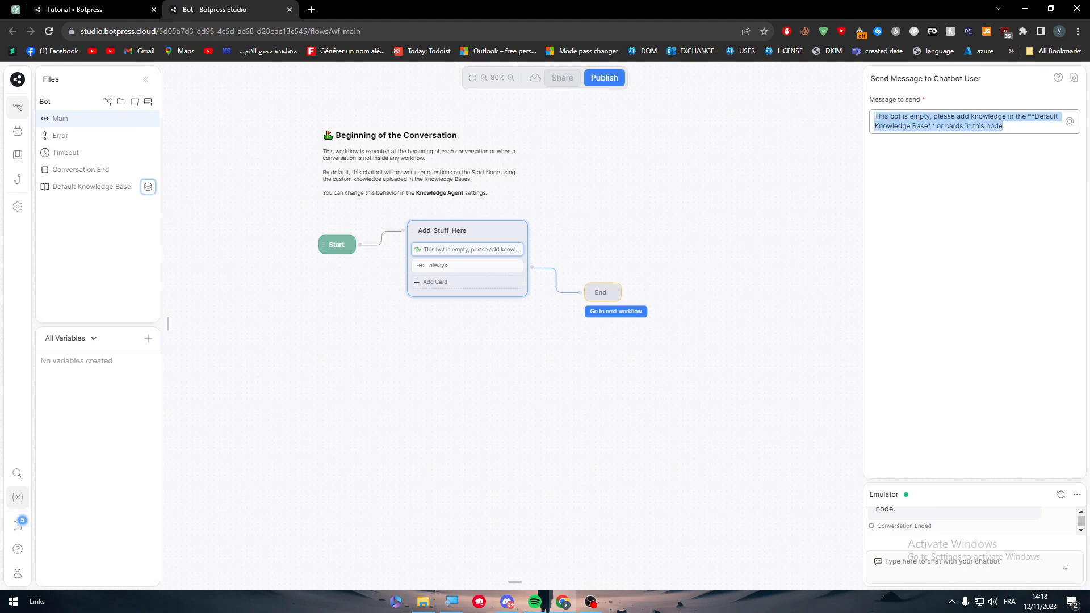
type("Hello everyone")
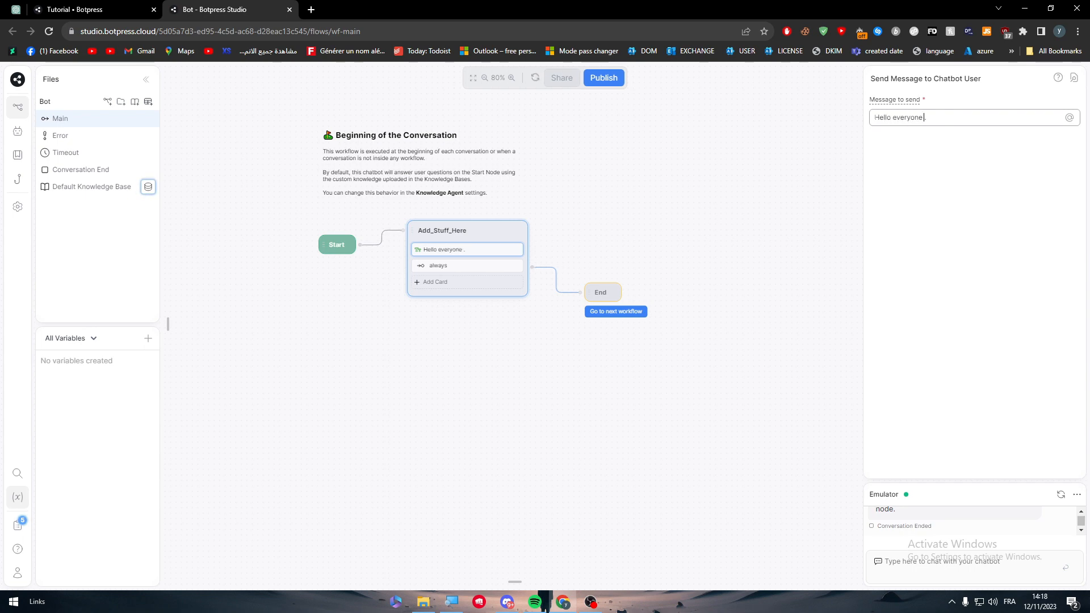
type("Hello Ma")
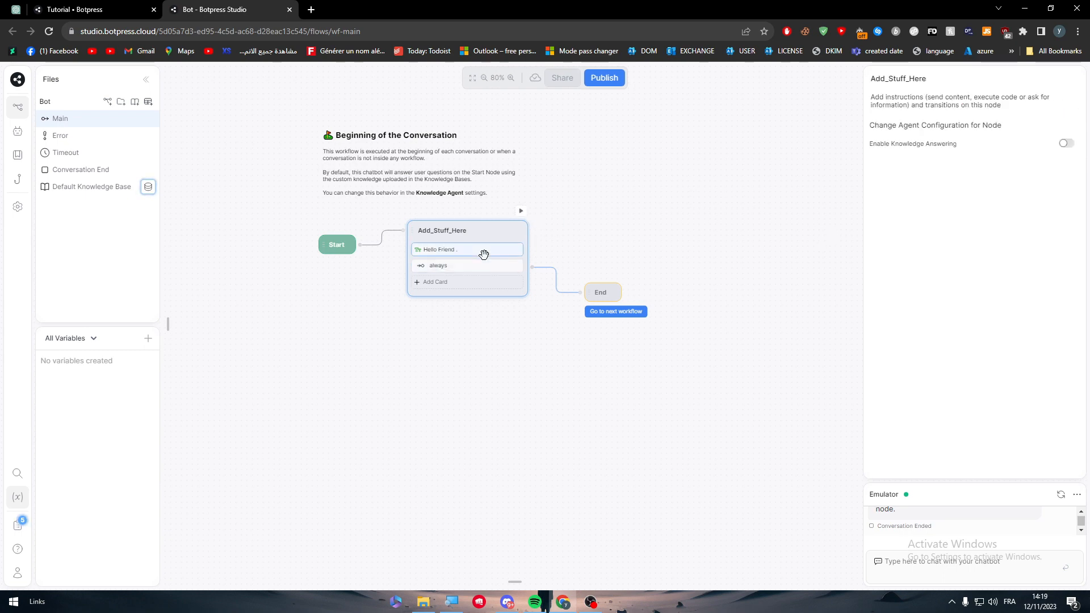
left_click(467, 249)
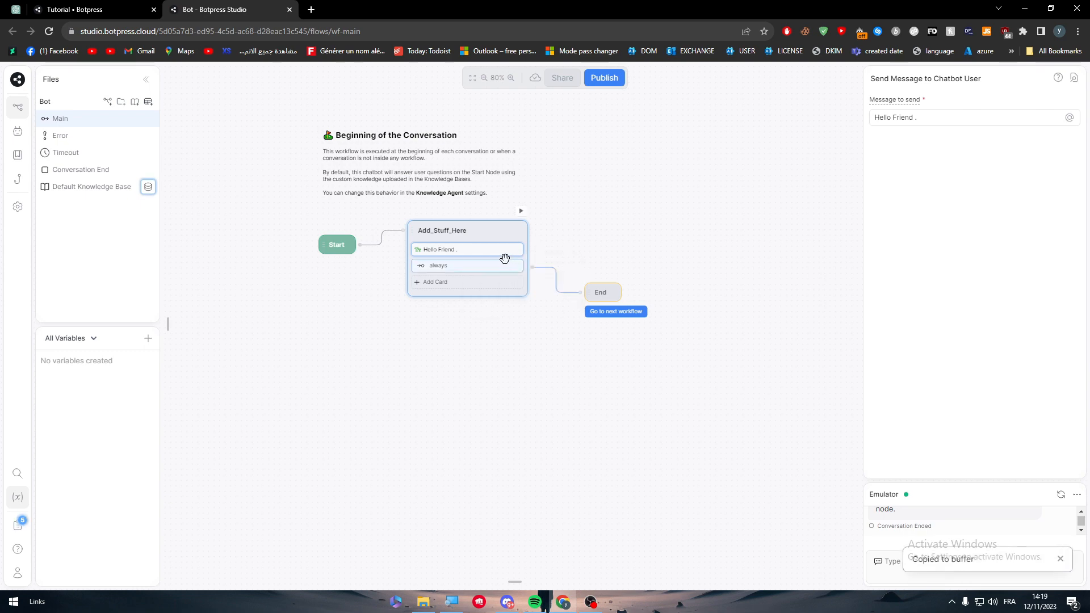
mouse_move(483, 262)
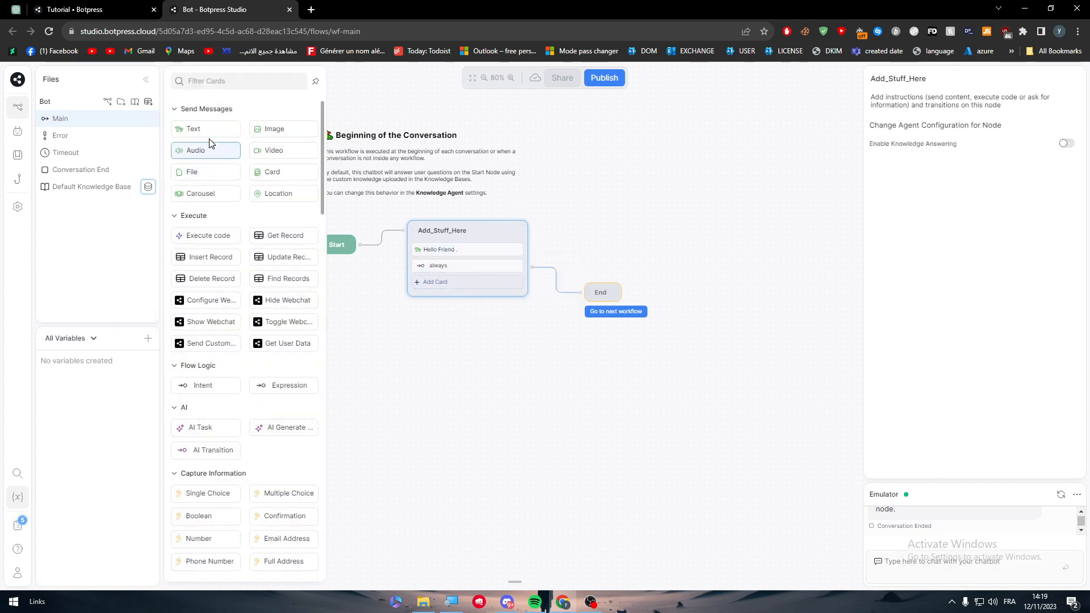
- Add a second text card sending 'How are you doing.'
left_click(436, 282)
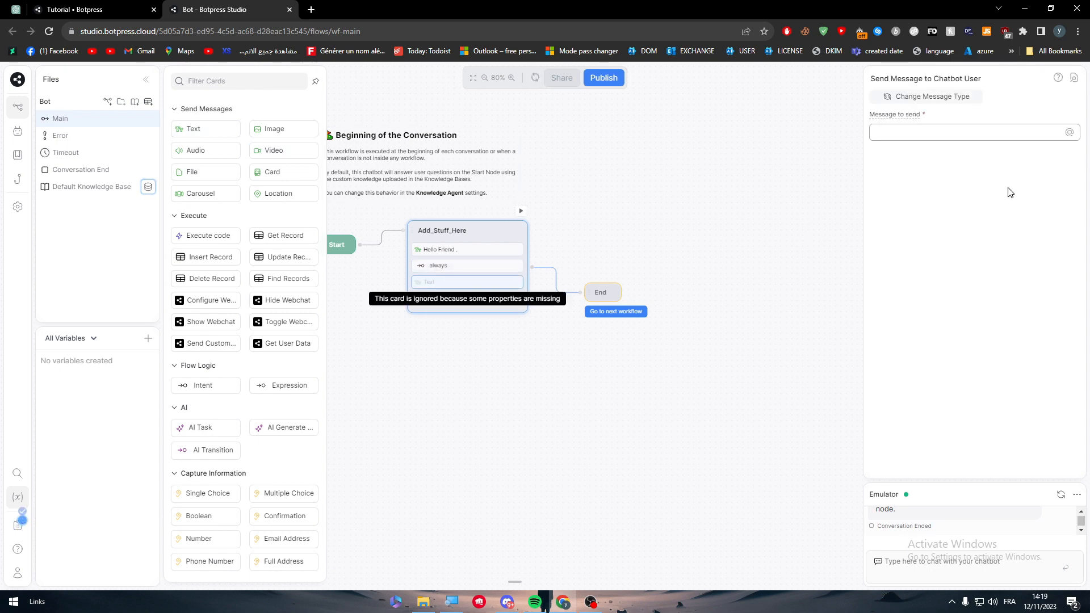
type("How To Build Botpress Chatbot 2023 Tutorial!")
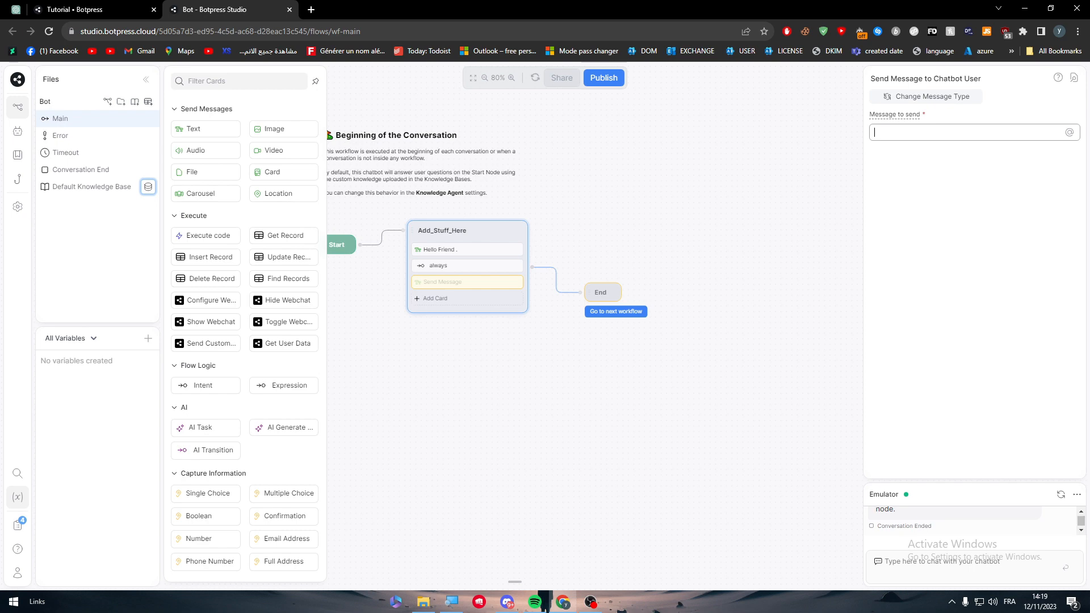
type("H")
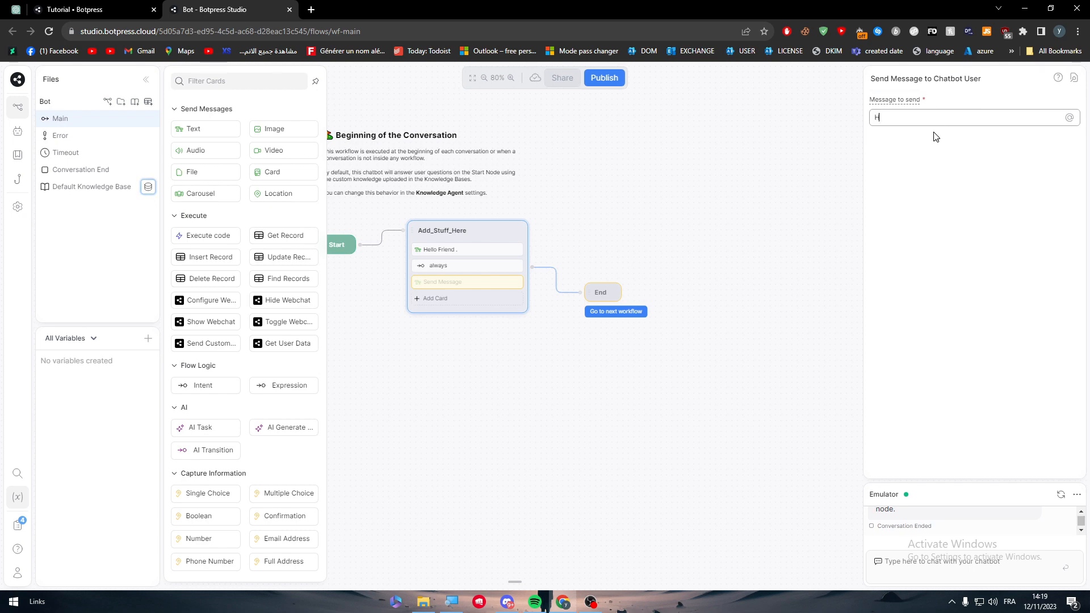
type("ello Fr")
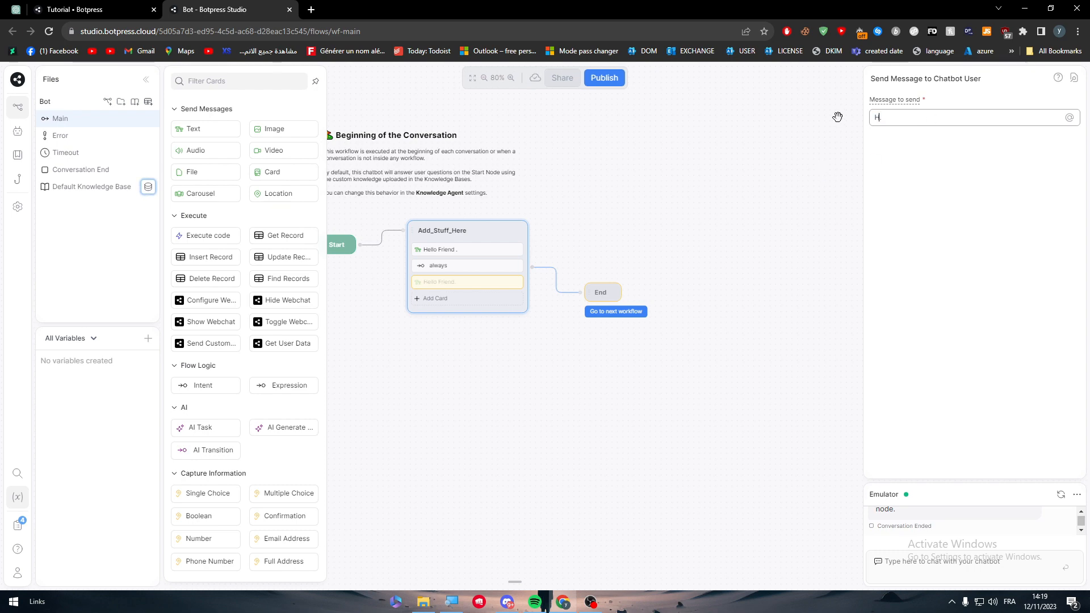
type("ow are you doing.")
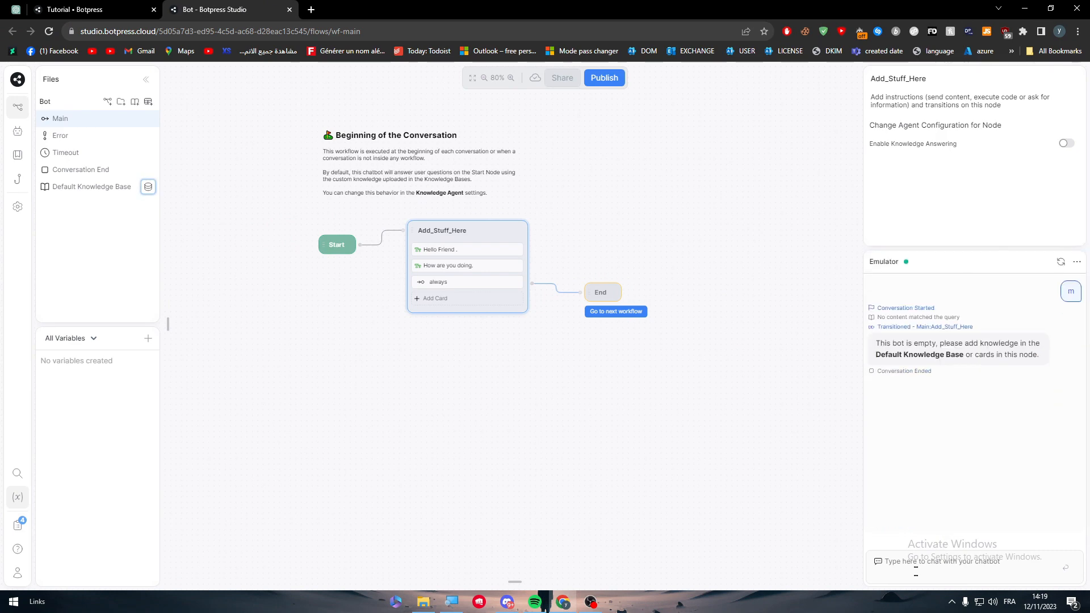
- Send 'hello' in the emulator to get the two greeting replies
type("hello")
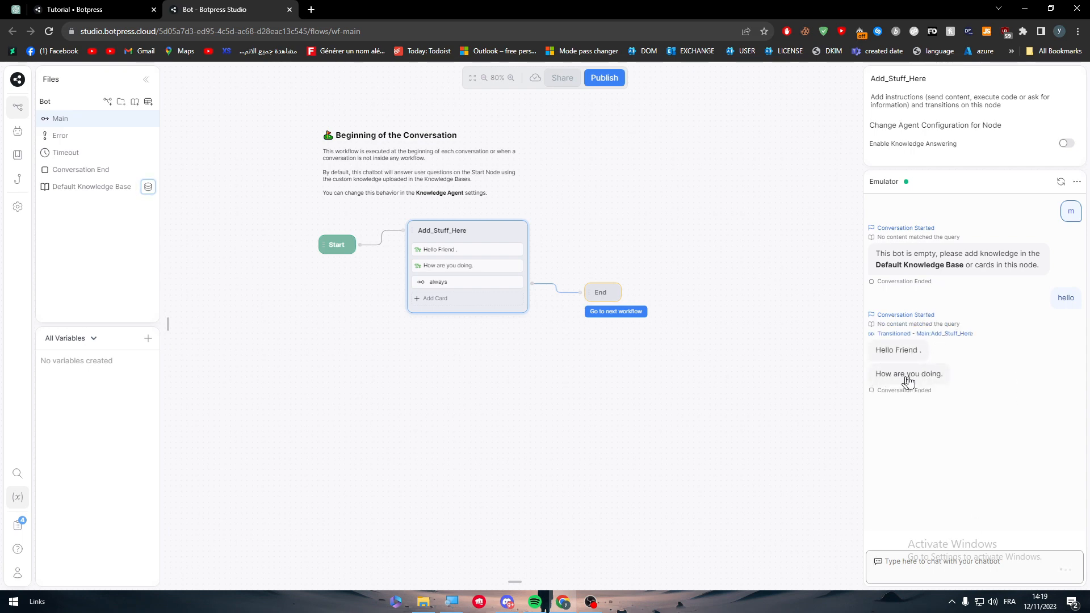
type("88")
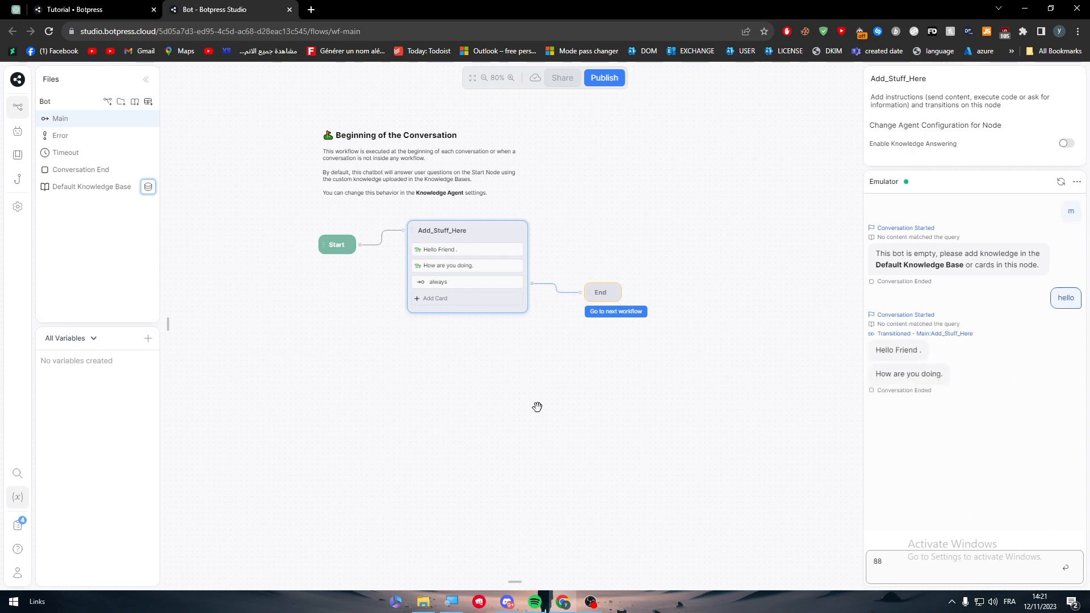
mouse_move(527, 398)
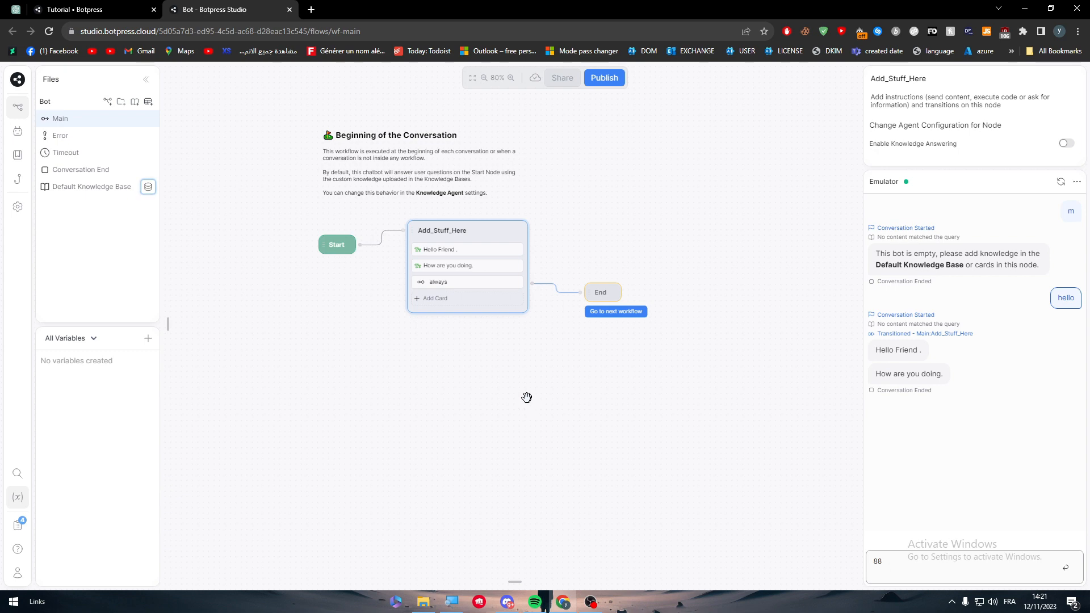
mouse_move(382, 202)
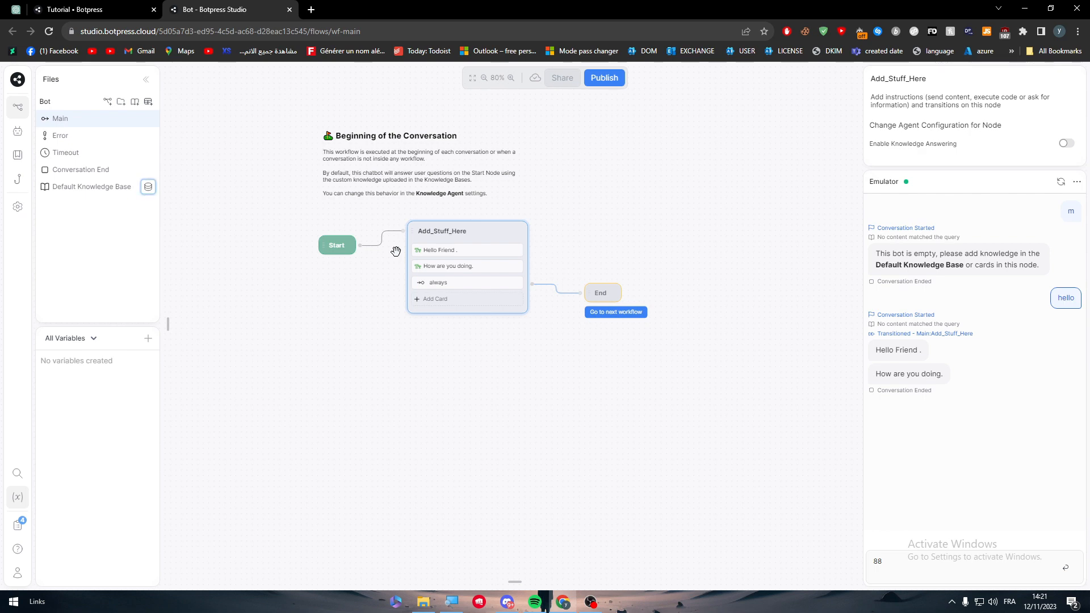
mouse_move(683, 393)
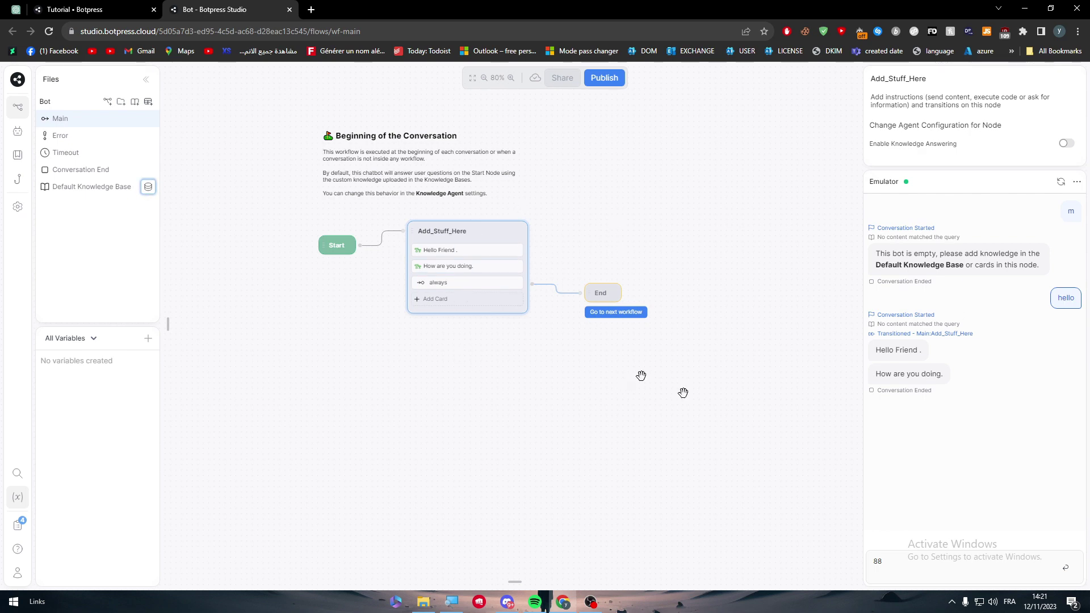
mouse_move(333, 5)
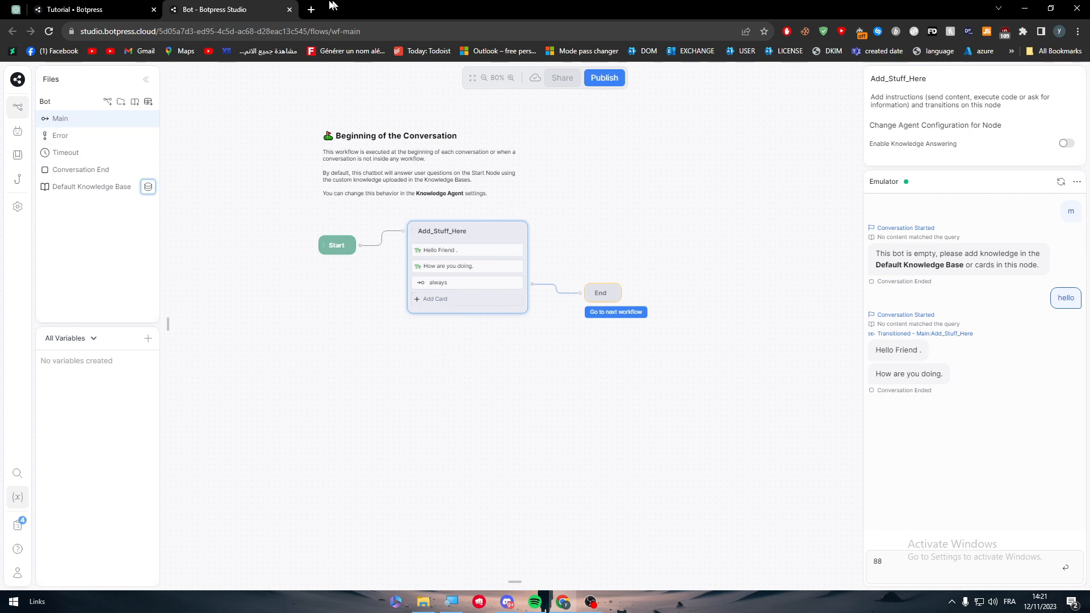
- Look up Granja Escuela El Dorado in Google Maps, browse its photos, and return to Botpress
left_click(310, 9)
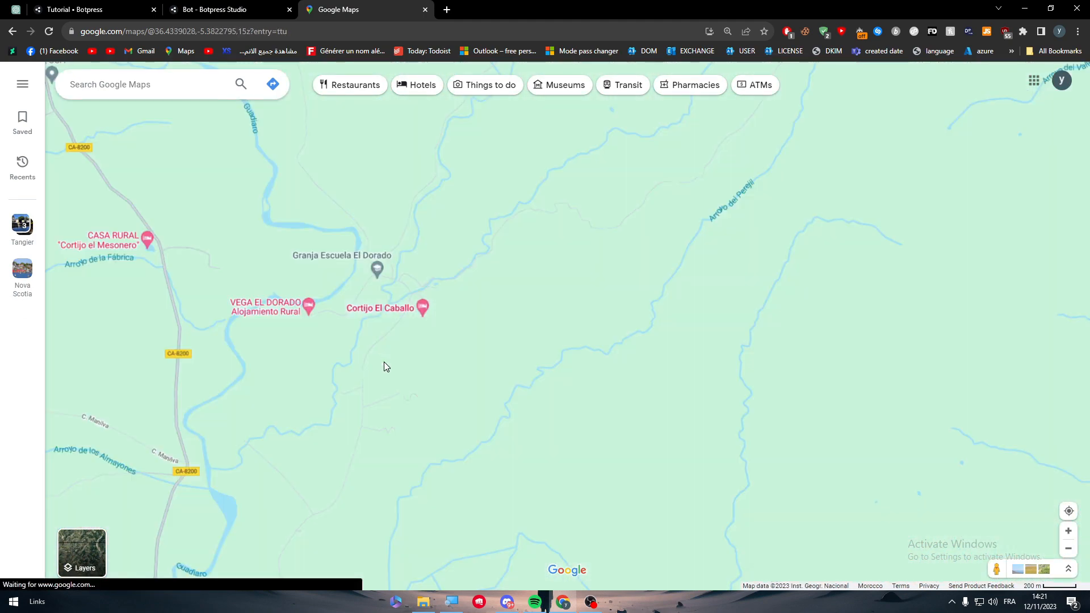
left_click(377, 271)
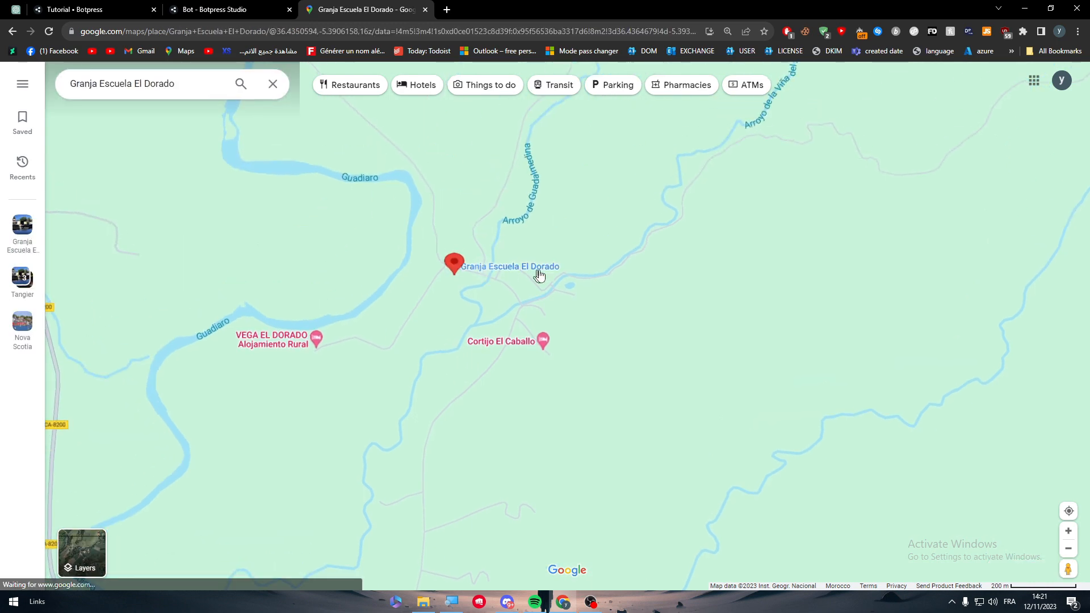
left_click(452, 266)
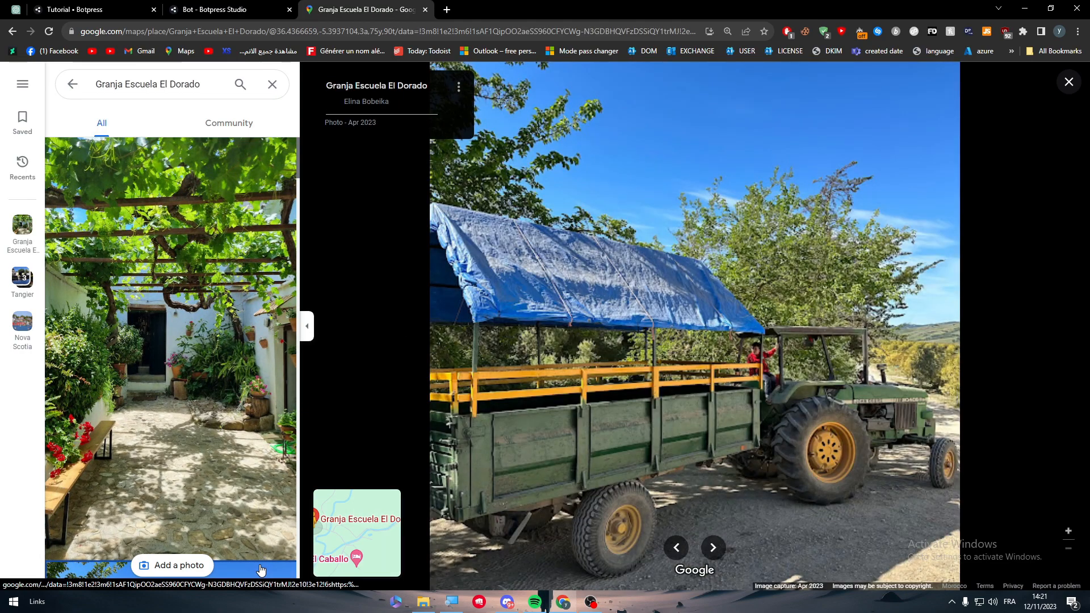
left_click(712, 547)
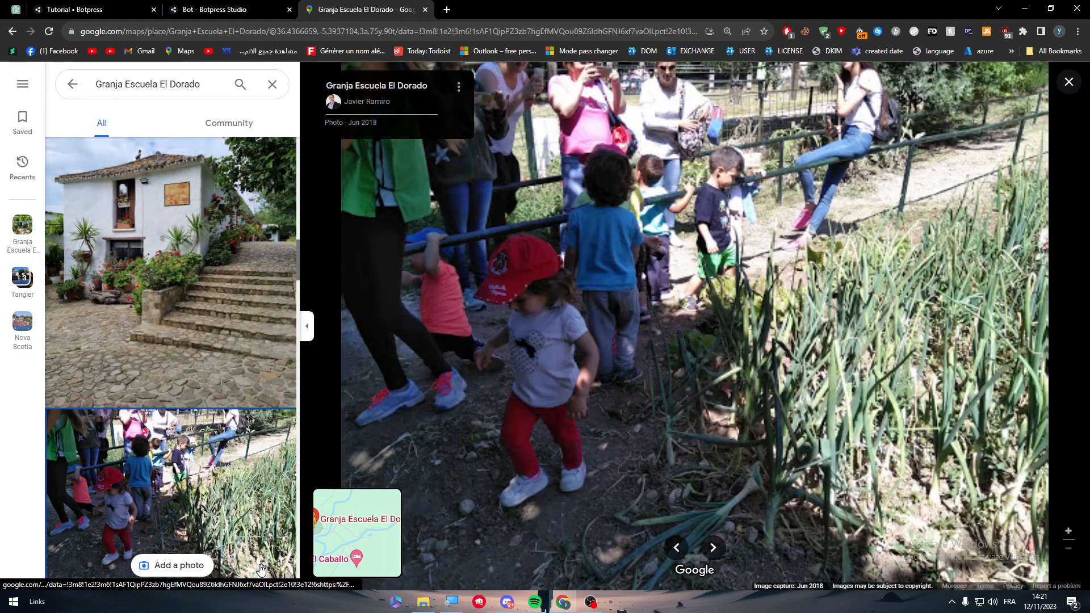
left_click(714, 548)
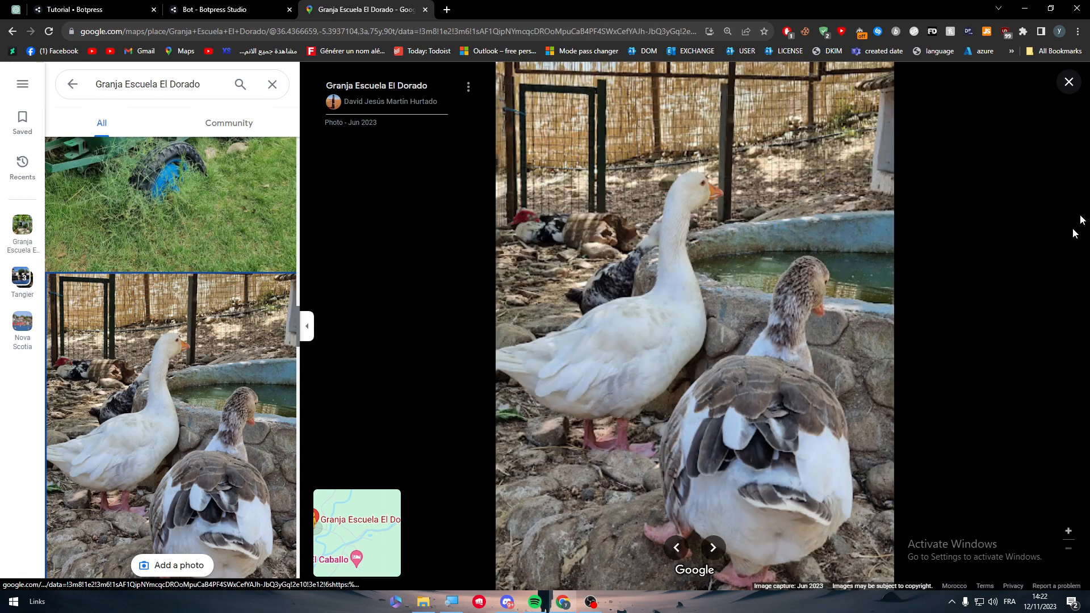
left_click(1069, 81)
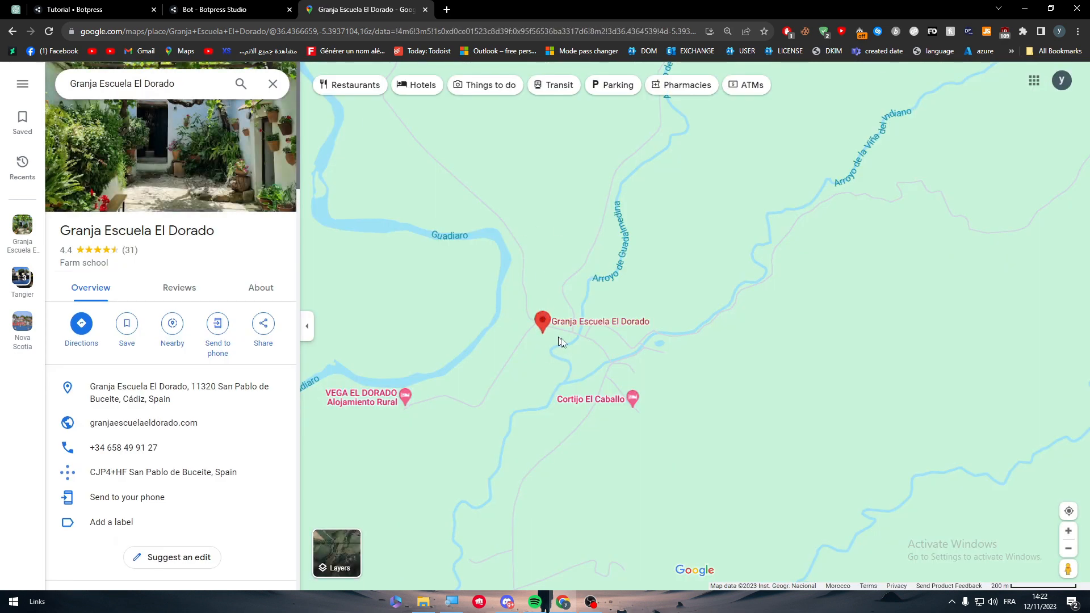
left_click(222, 9)
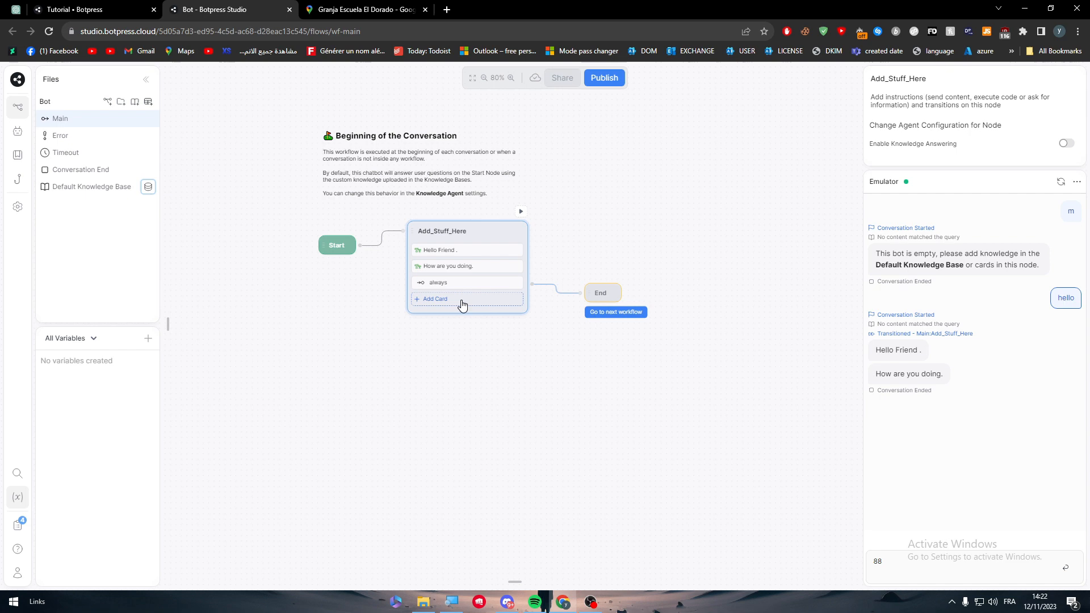
- Add a third text card saying 'Here it is our location !!' to the main node
left_click(434, 299)
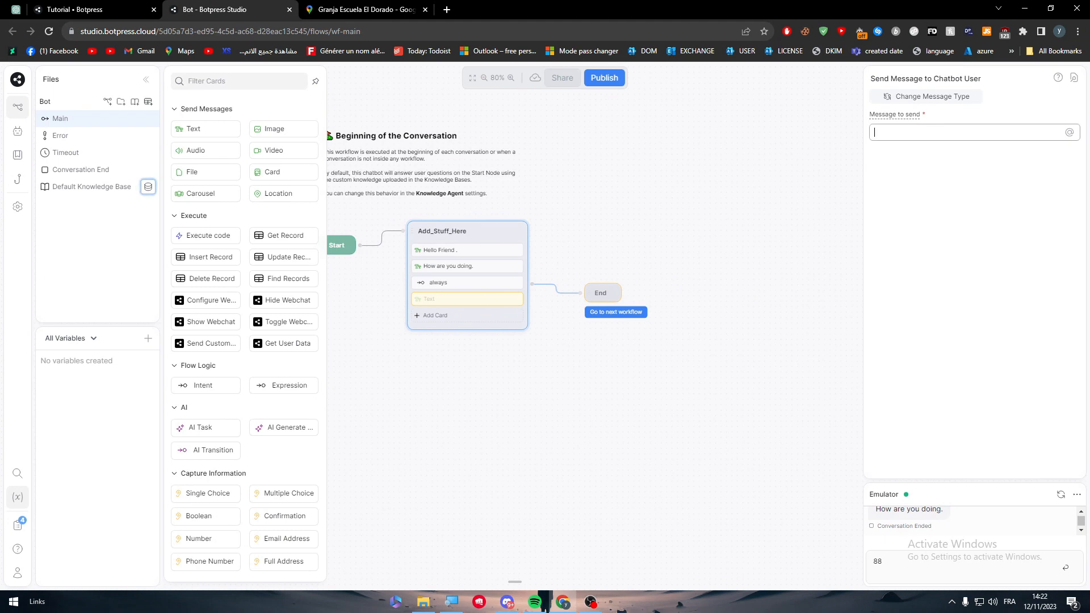
type("Here")
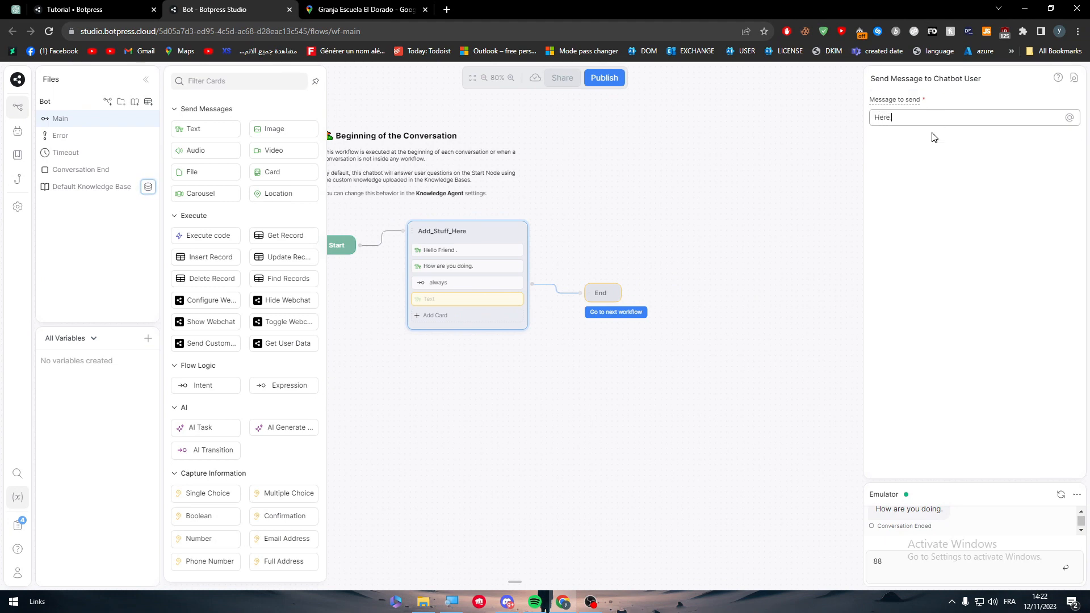
type("it is our location !!")
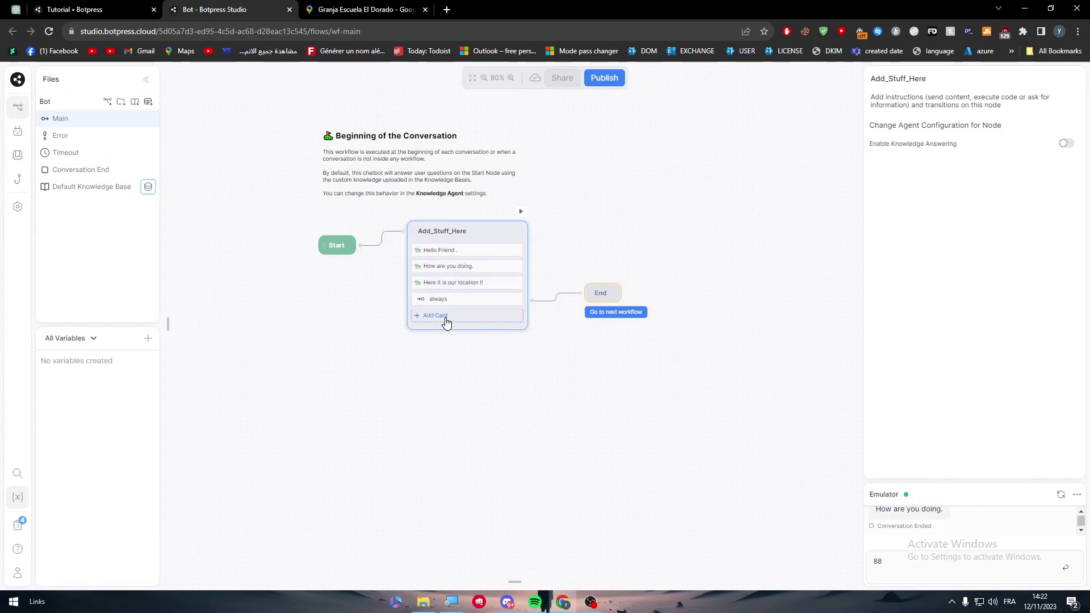
left_click(434, 316)
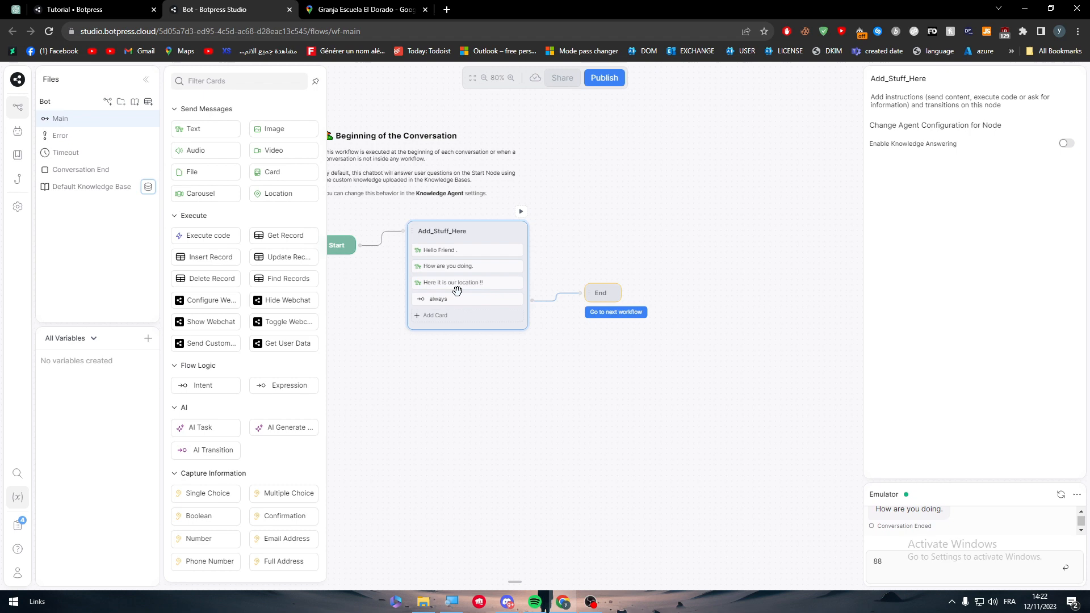
mouse_move(504, 286)
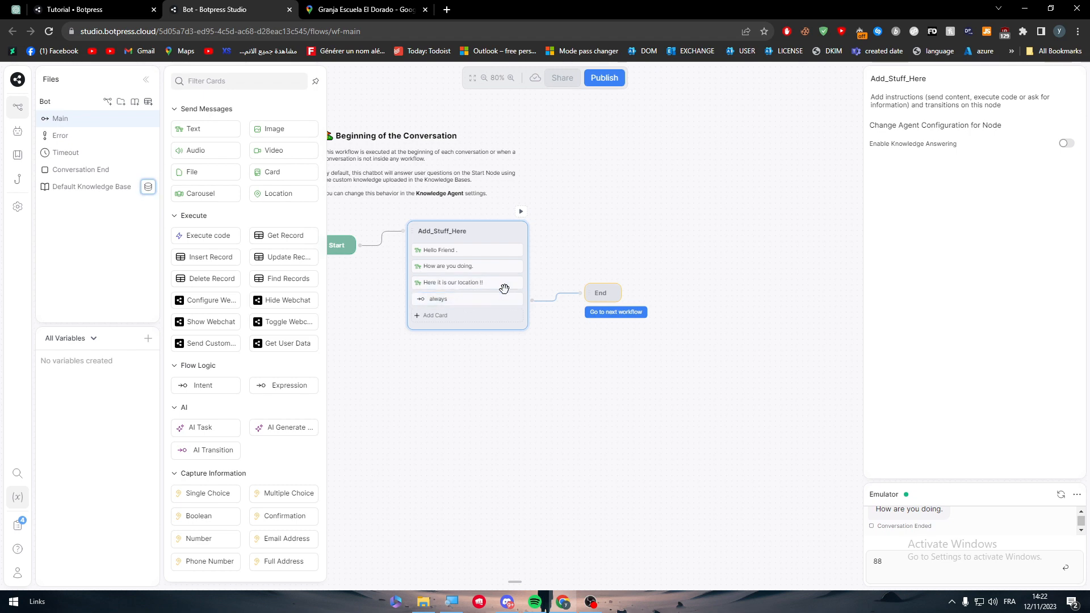
- Fill the new Location card with Granja Escuela El Dorado's address and place name copied from Google Maps
left_click(362, 9)
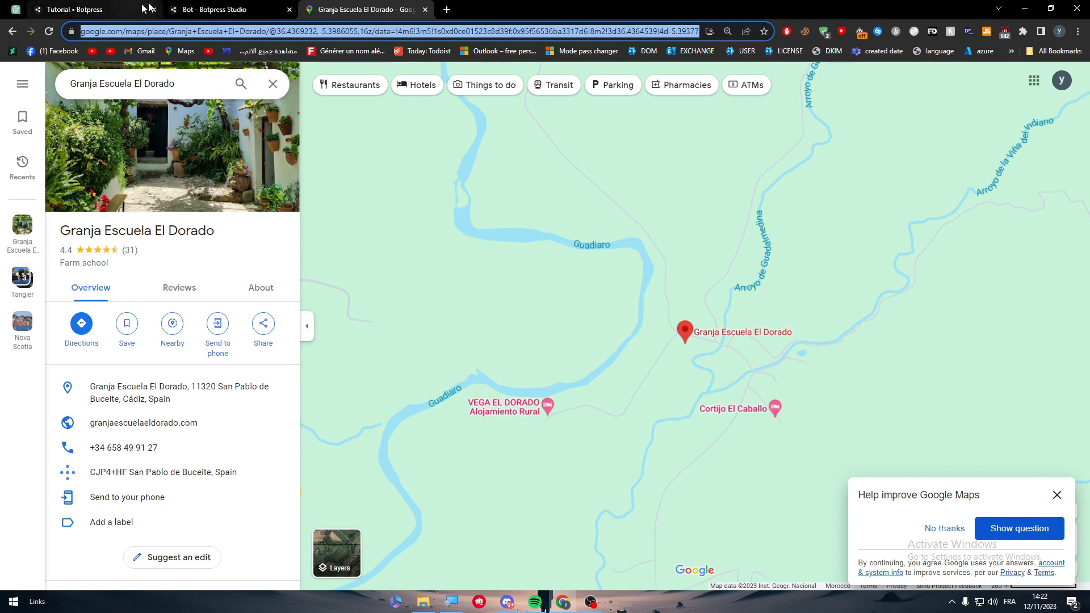
left_click(212, 9)
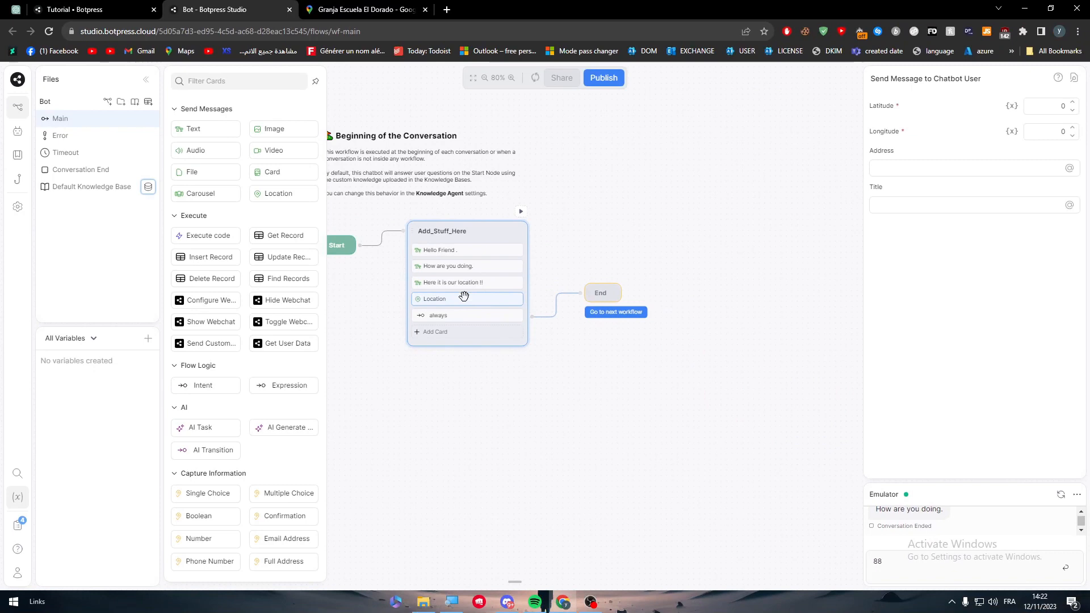
mouse_move(1070, 168)
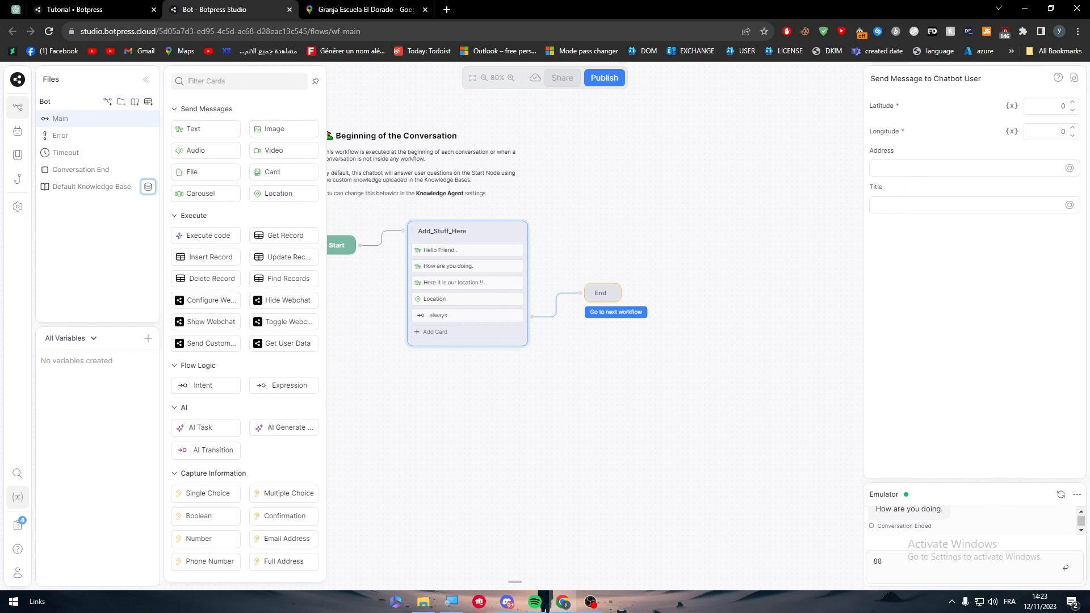
left_click(359, 9)
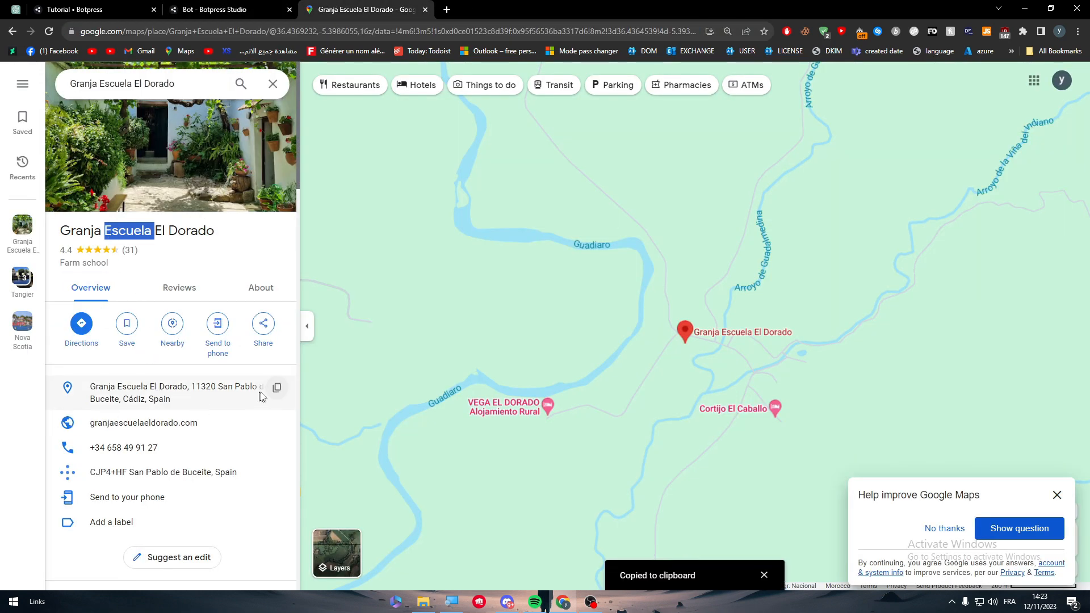
left_click(216, 9)
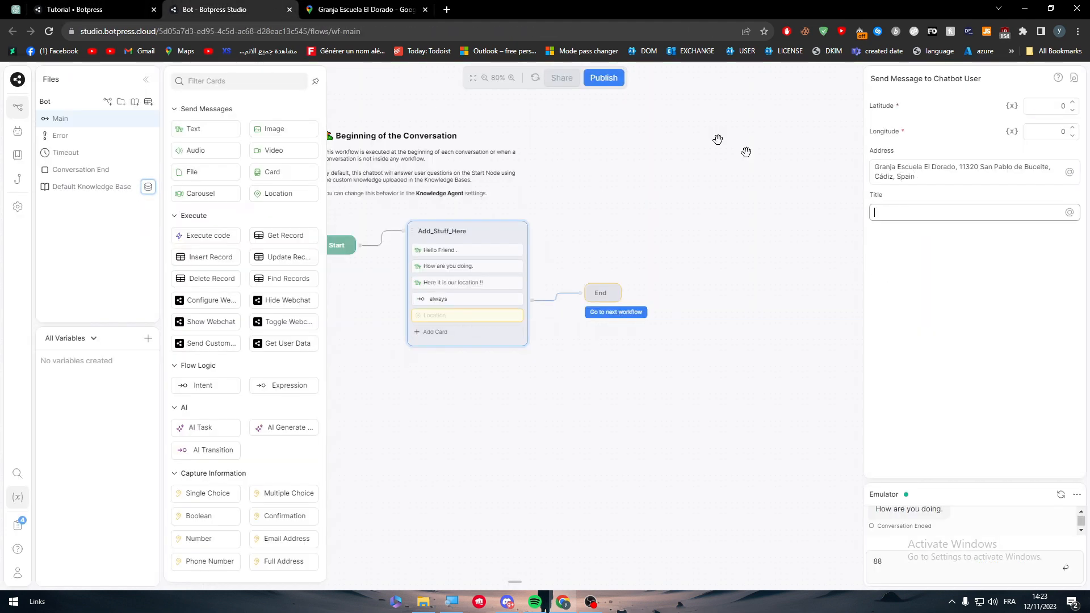
left_click(361, 9)
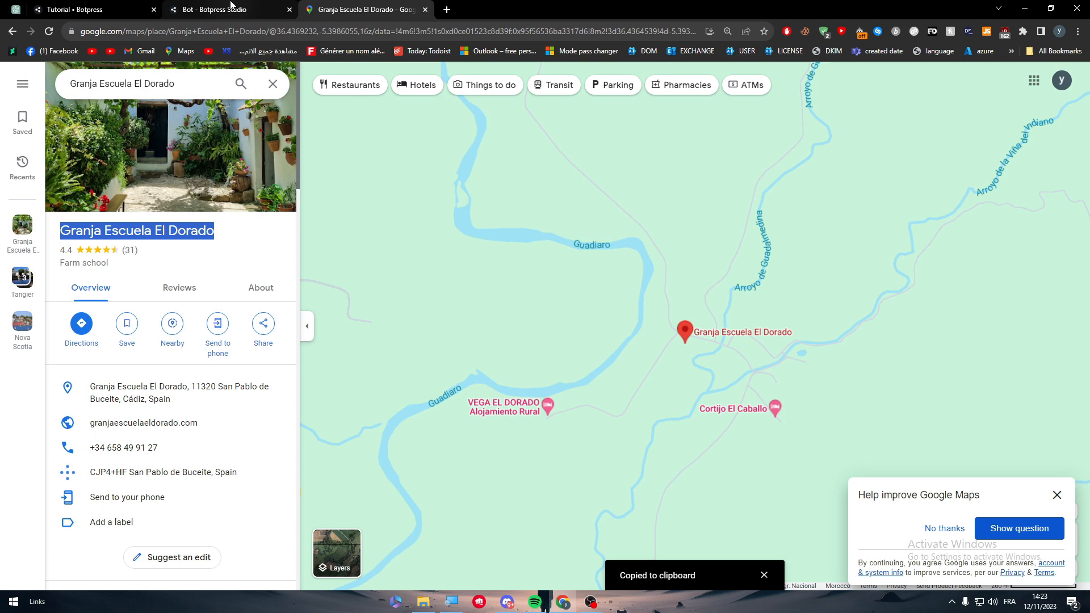
left_click(221, 9)
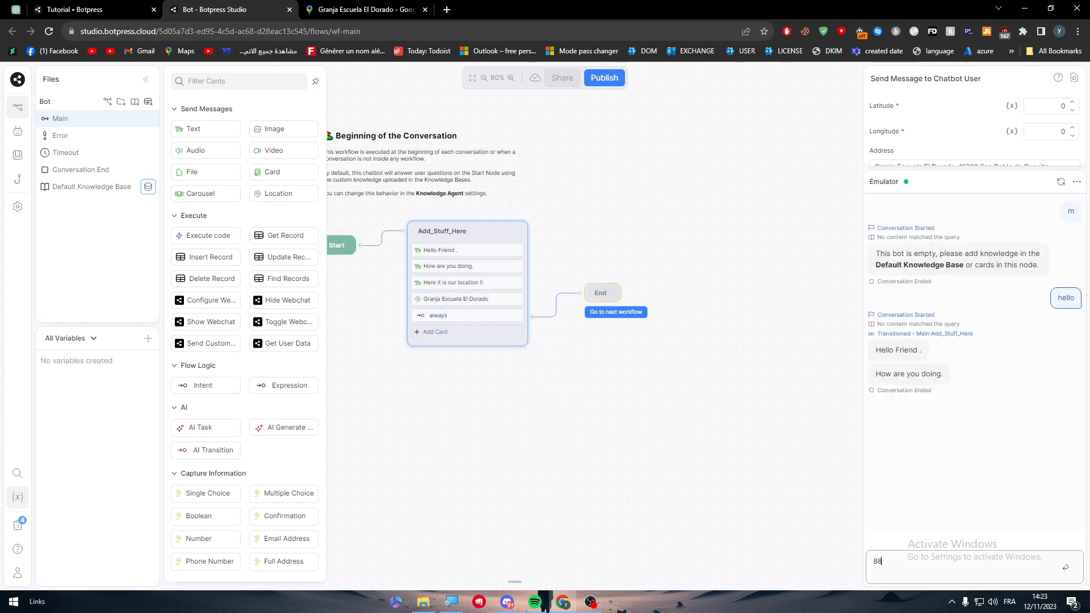
- Send 'hello' in the emulator, follow the location link landing at 0,0, then copy the farm's plus code from Maps
type("hello")
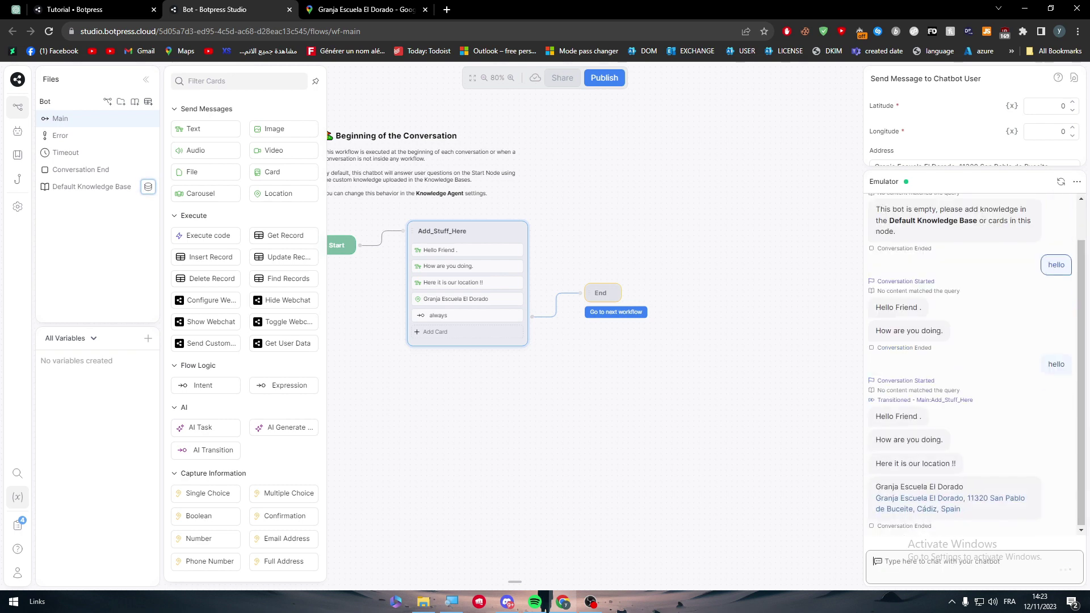
mouse_move(950, 502)
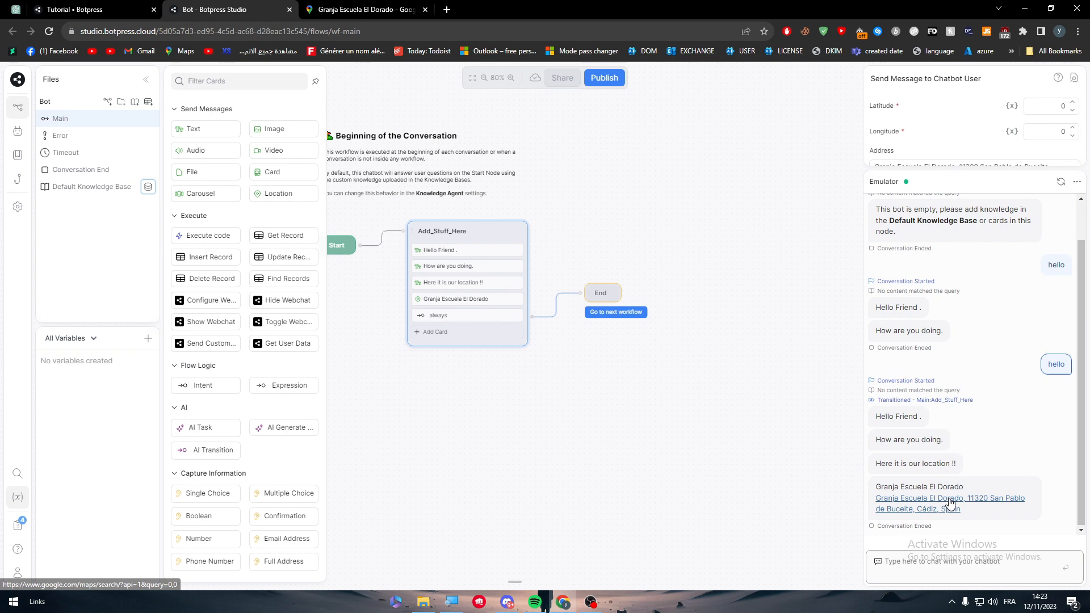
left_click(949, 504)
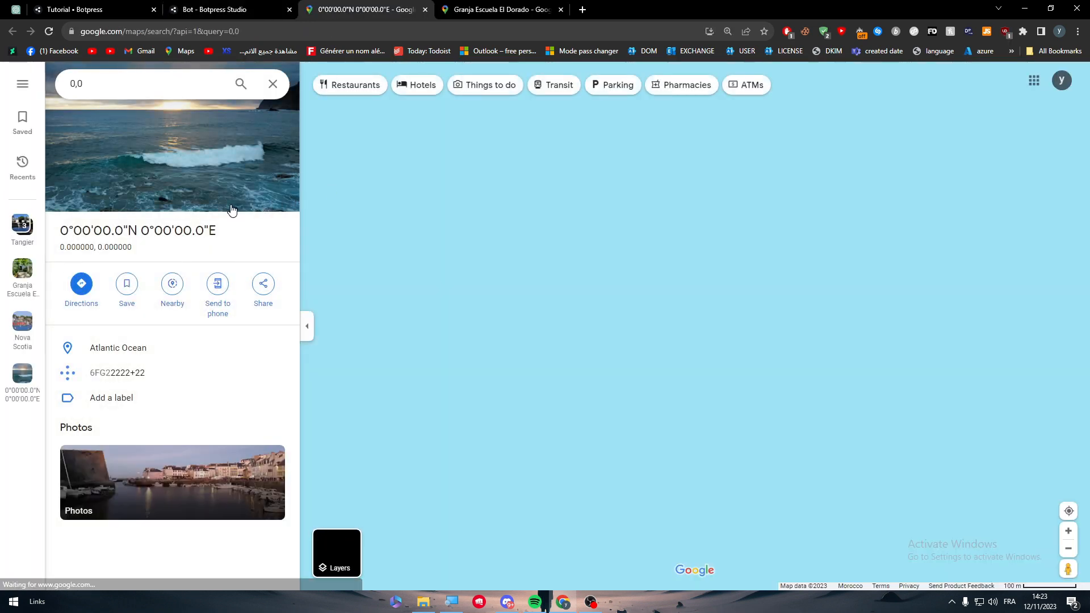
left_click(496, 9)
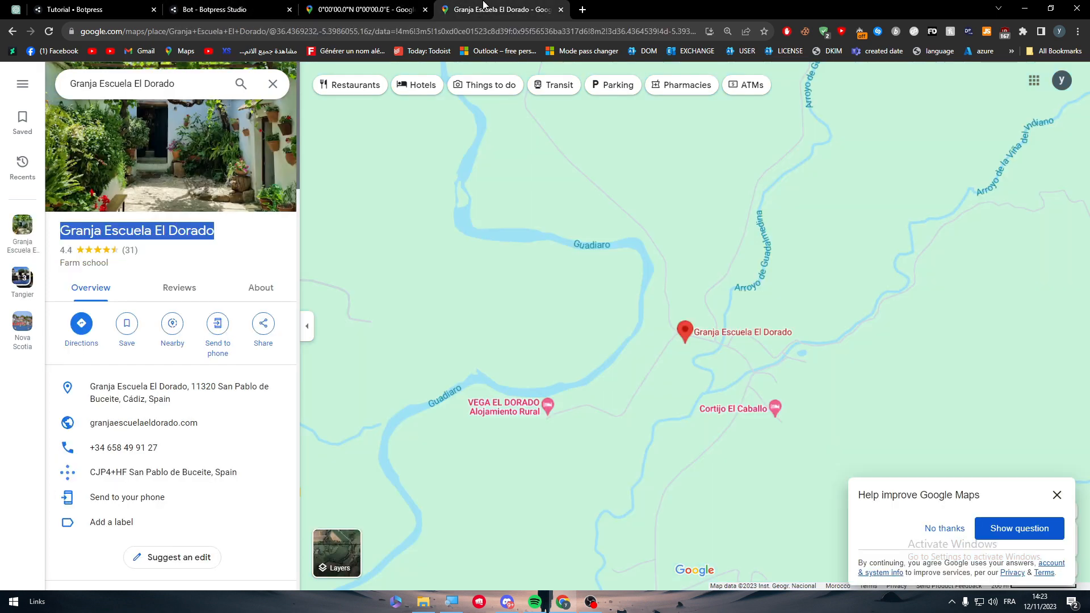
mouse_move(142, 437)
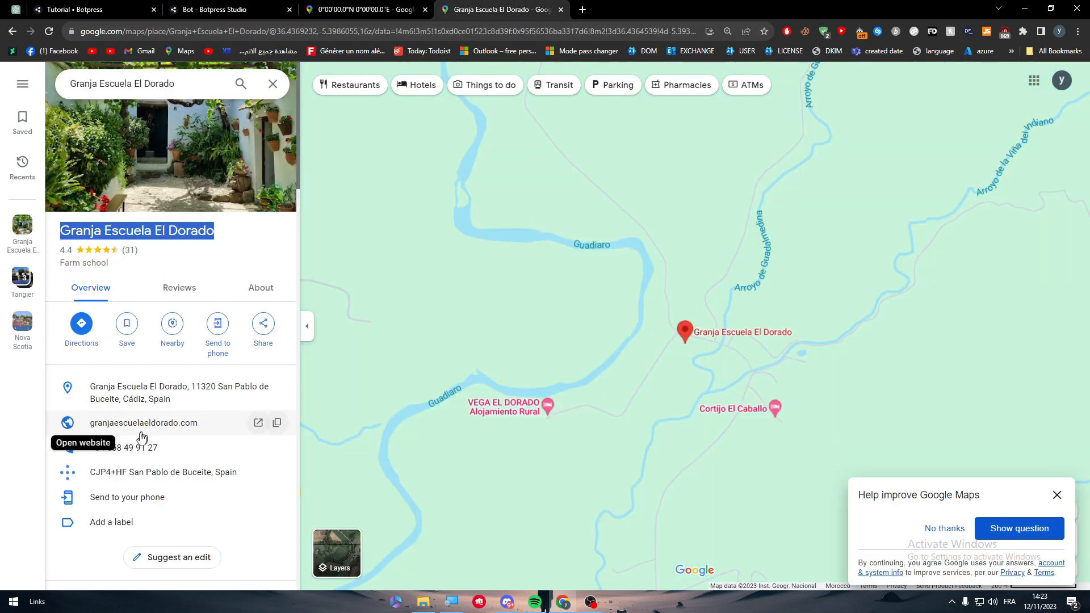
left_click(259, 473)
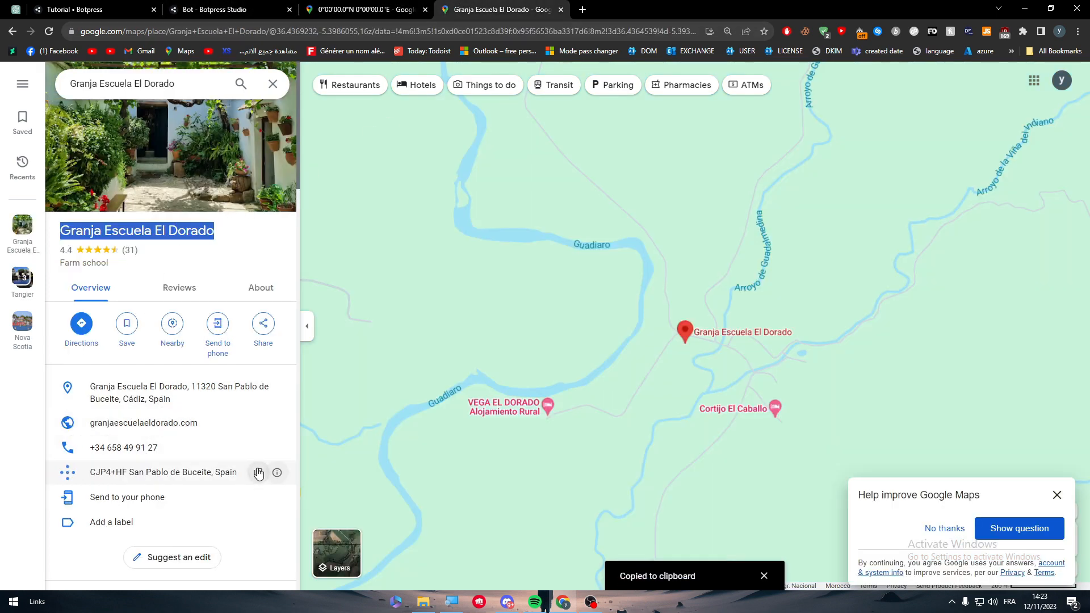
- Move the location card before the transition and set its address to 'CJP4+HF San Pablo de Buceite, Spain'
left_click(212, 9)
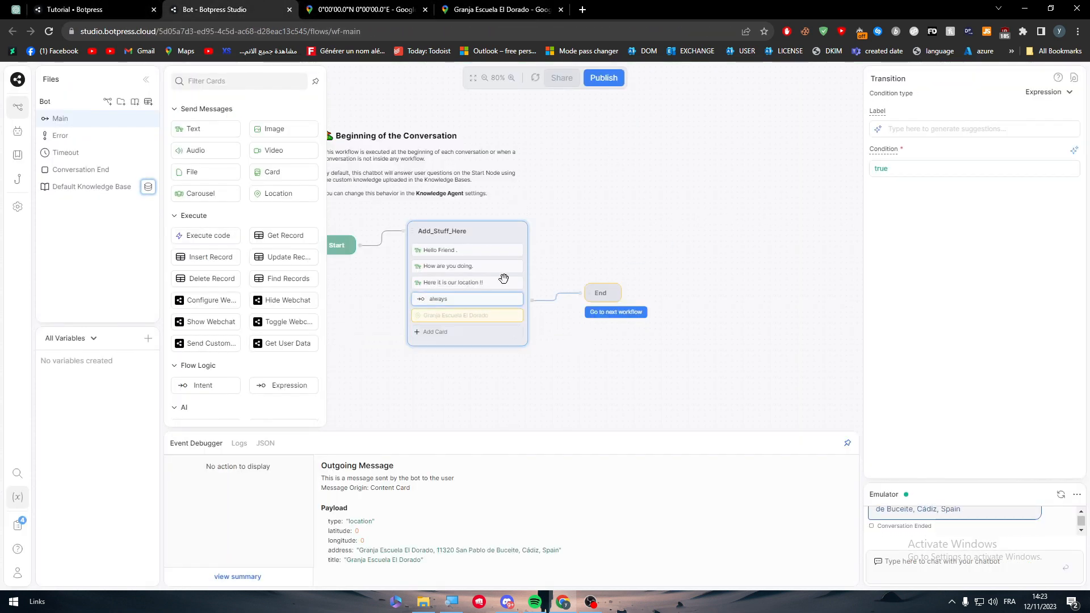
left_click(467, 231)
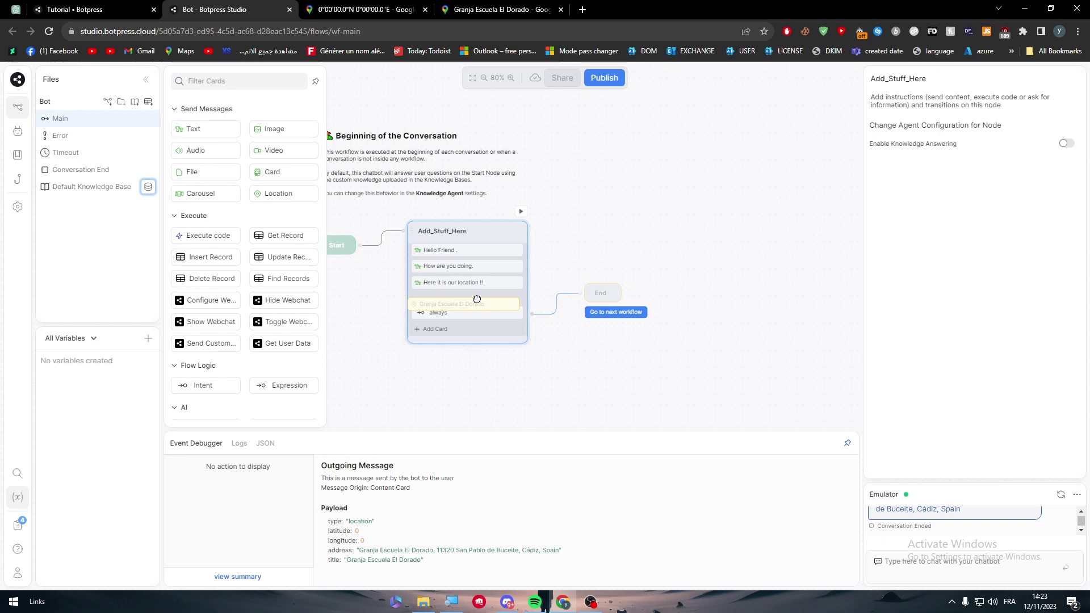
left_click(468, 299)
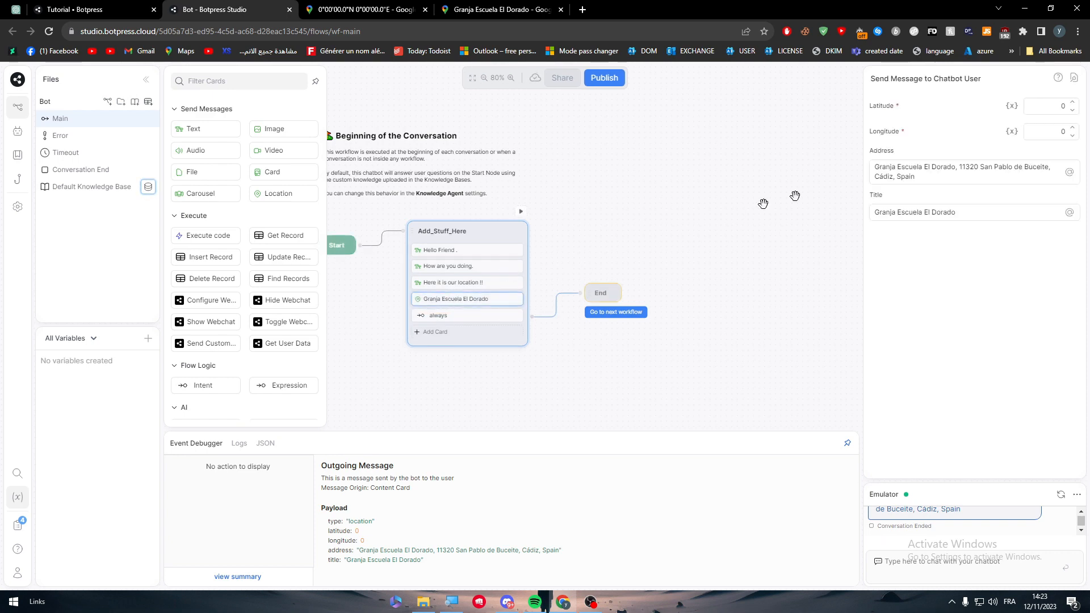
type("CJP4+HF San Pablo de Buceite, Spain")
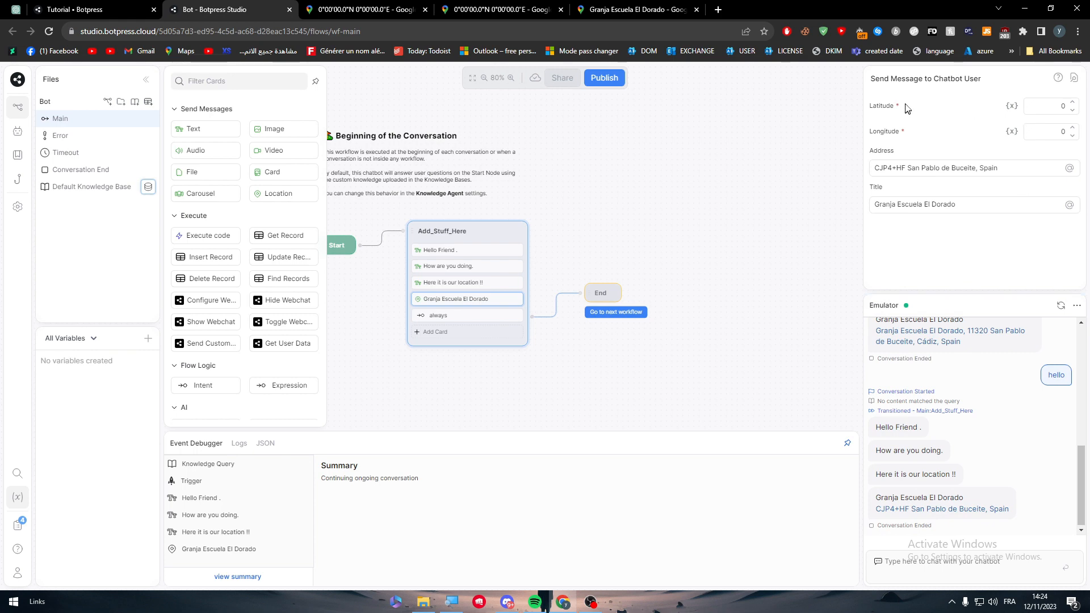
left_click(1048, 107)
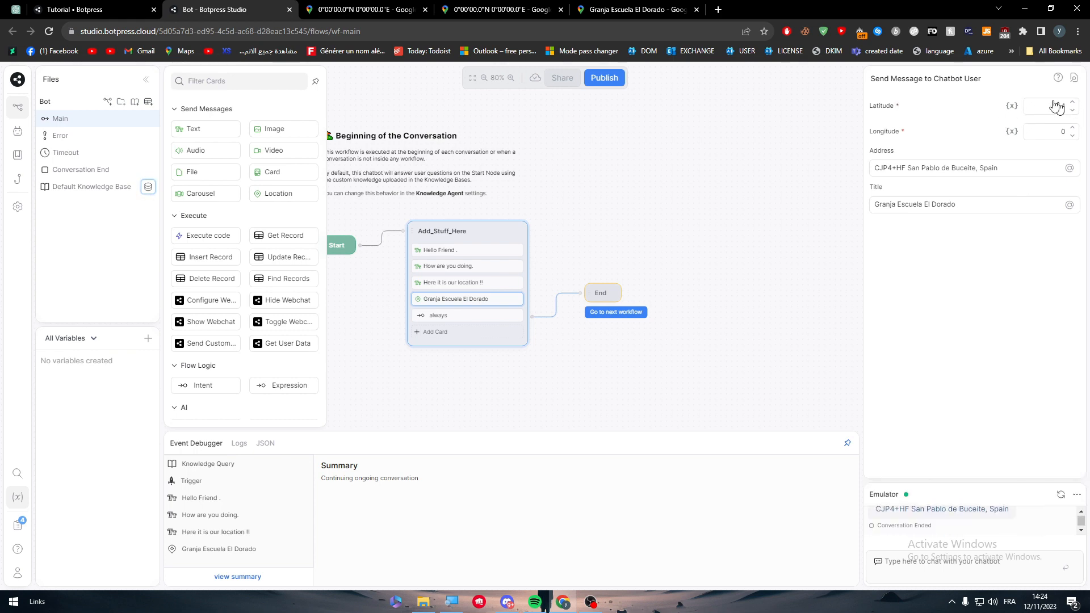
- Read Google Maps' Plus Codes help for the farm, then return to the Botpress editor
left_click(362, 9)
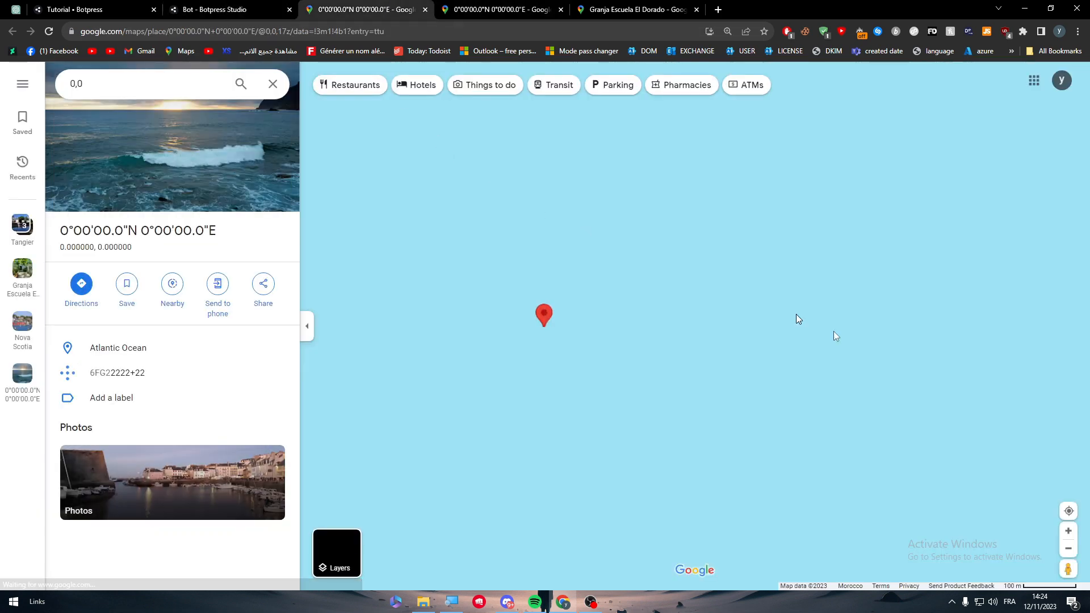
mouse_move(223, 242)
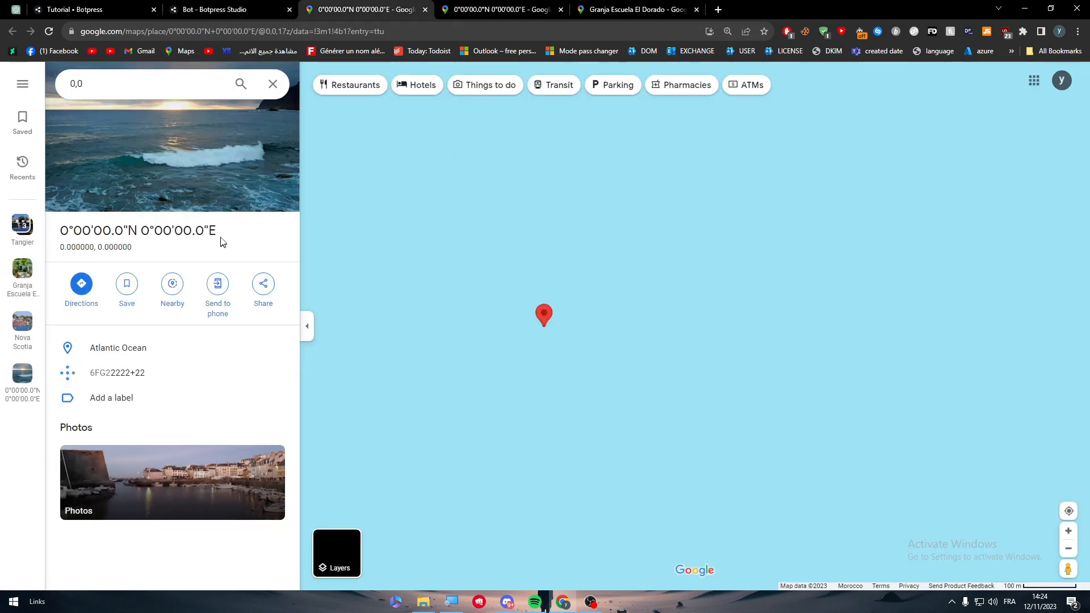
left_click(634, 10)
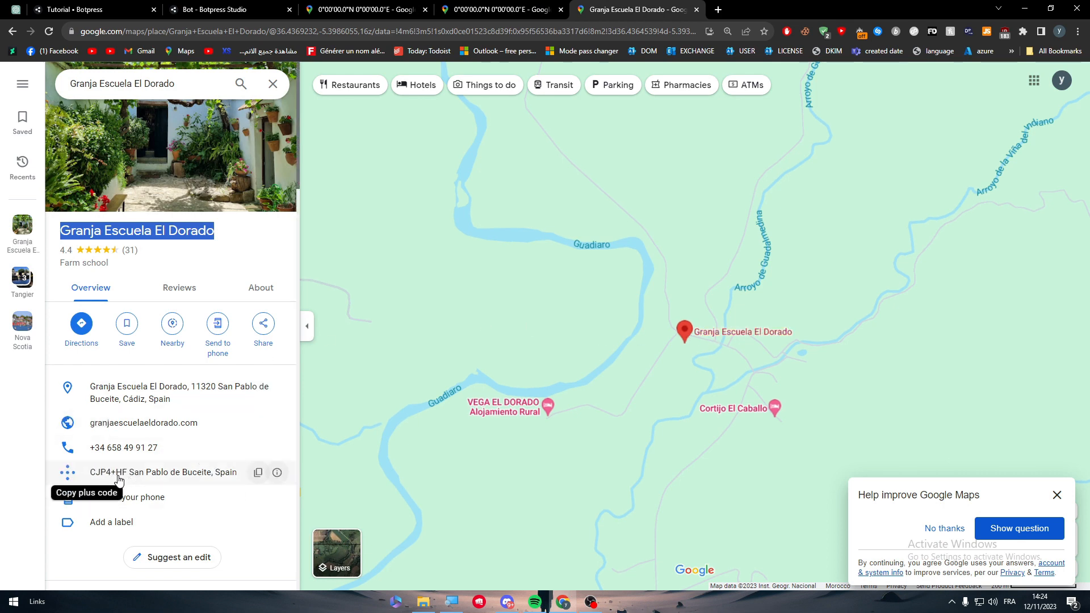
left_click(276, 473)
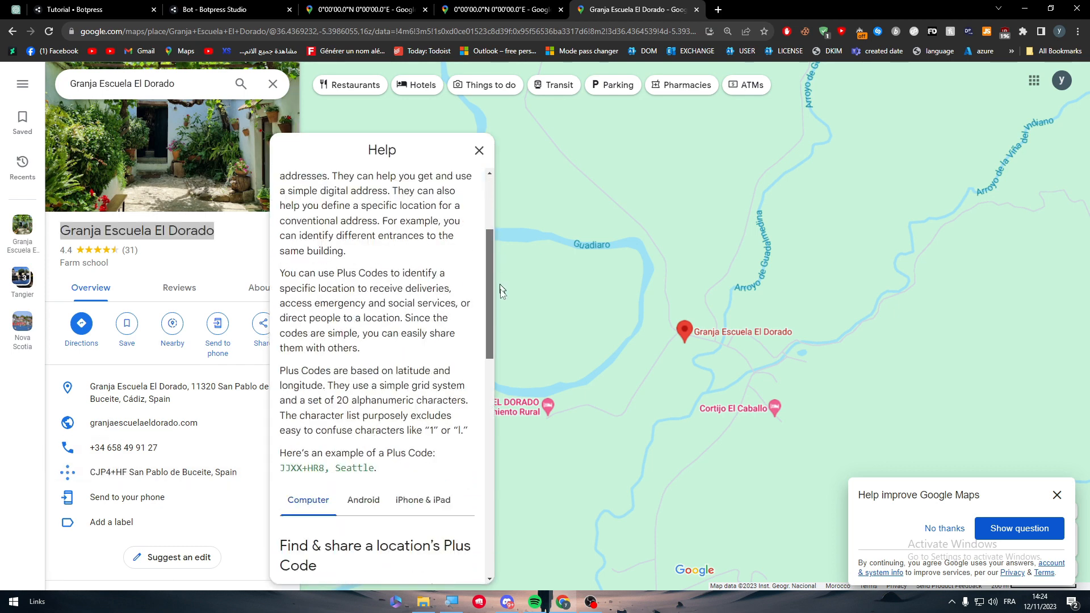
scroll("down", 3)
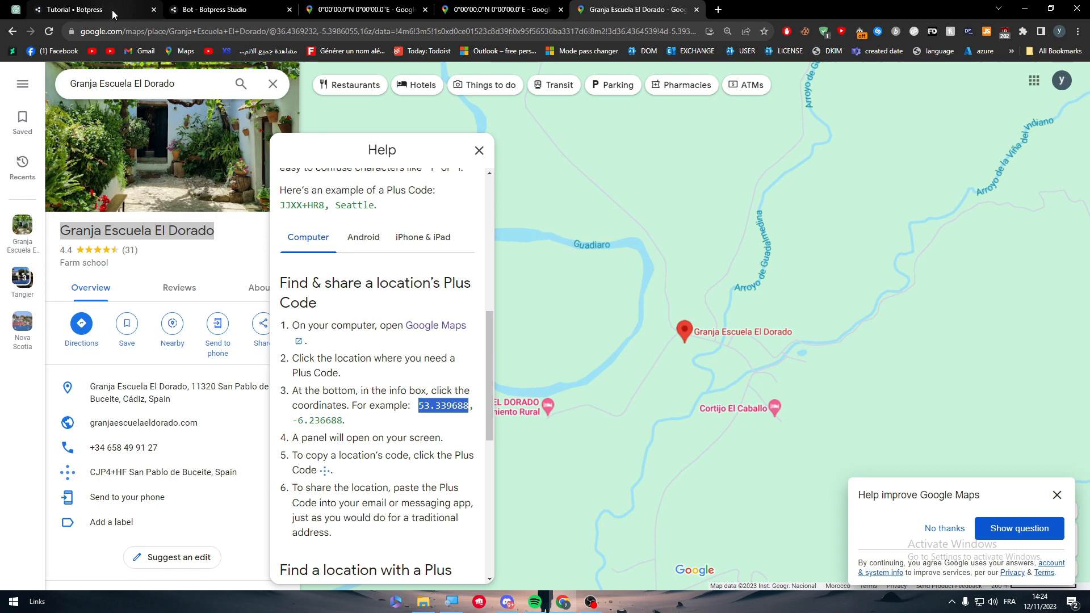
mouse_move(389, 352)
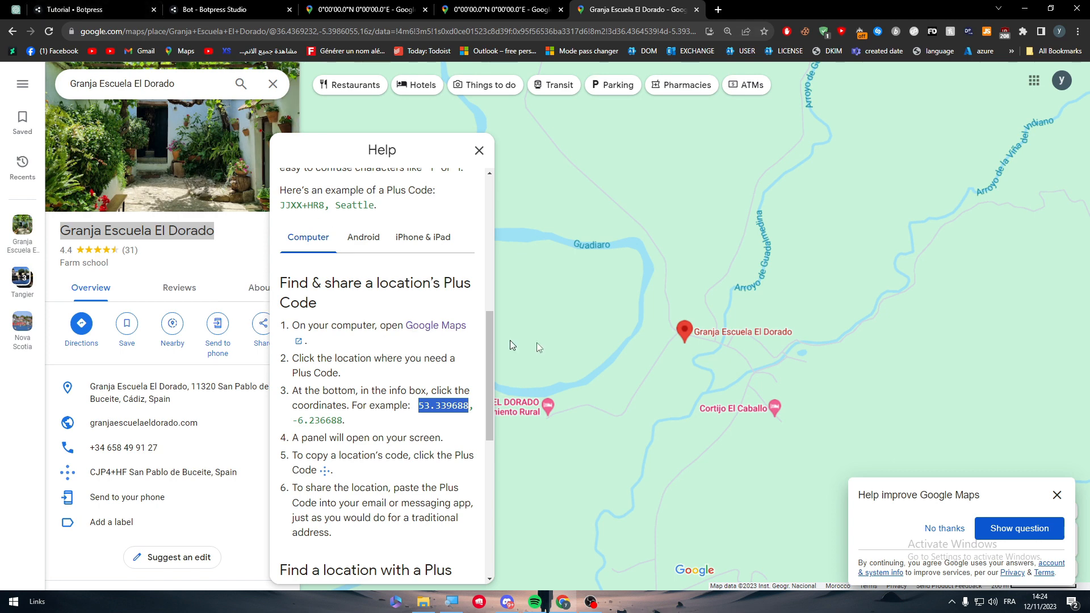
left_click(223, 9)
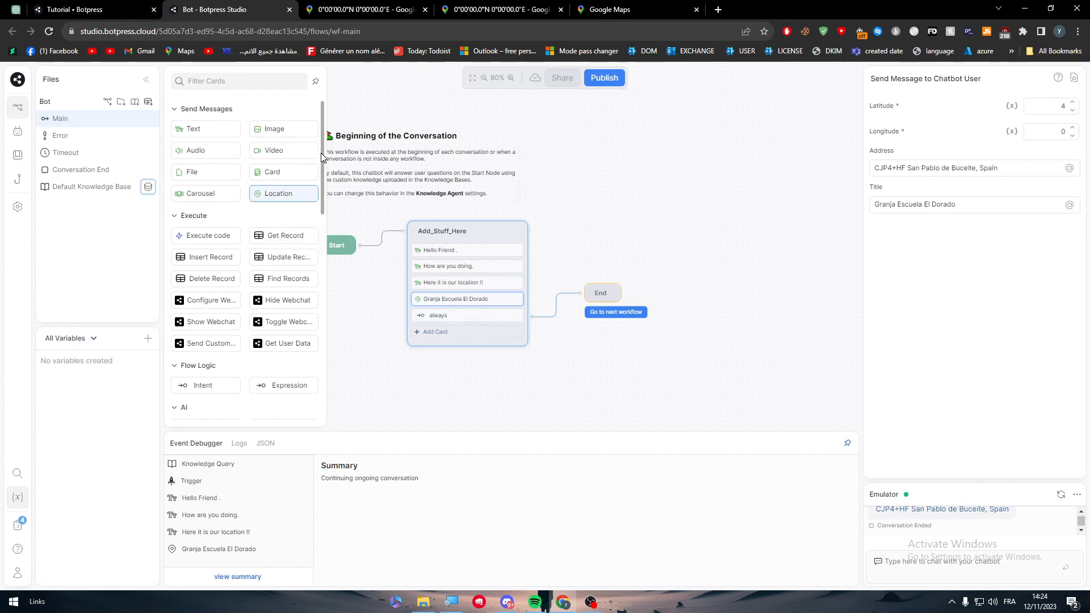
- Add a Phone Number capture card after the location card with the question 'Phone number?'
right_click(467, 299)
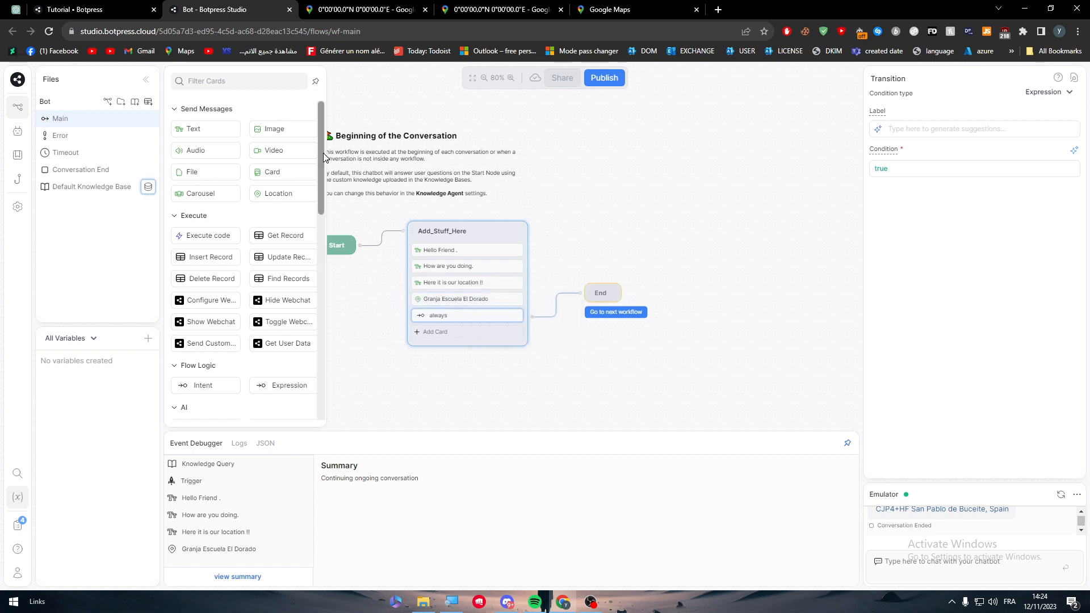
scroll("down", 3)
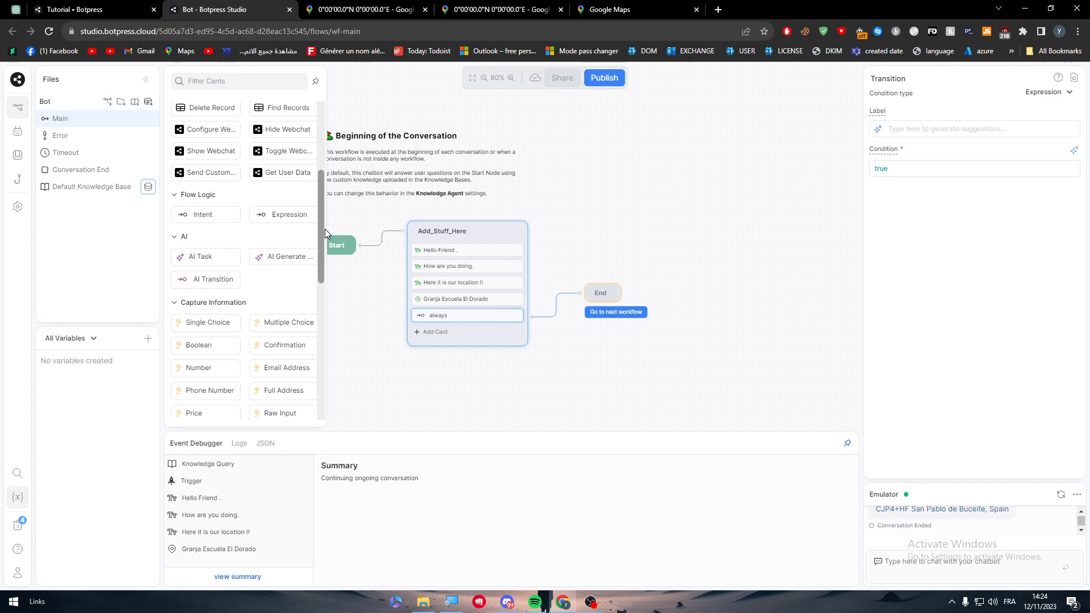
scroll("down", 3)
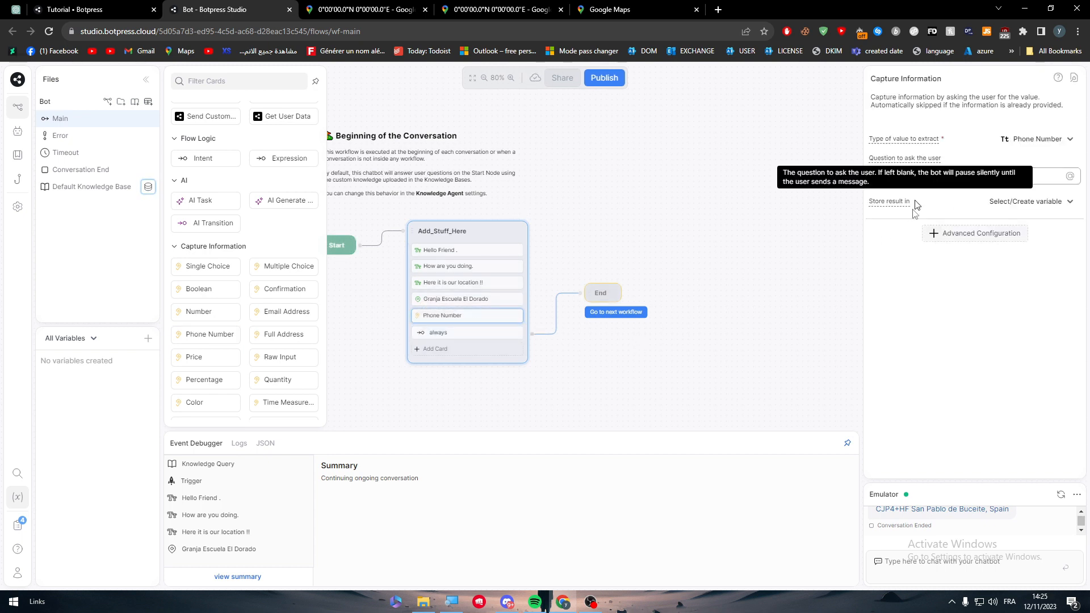
type("Phone number?")
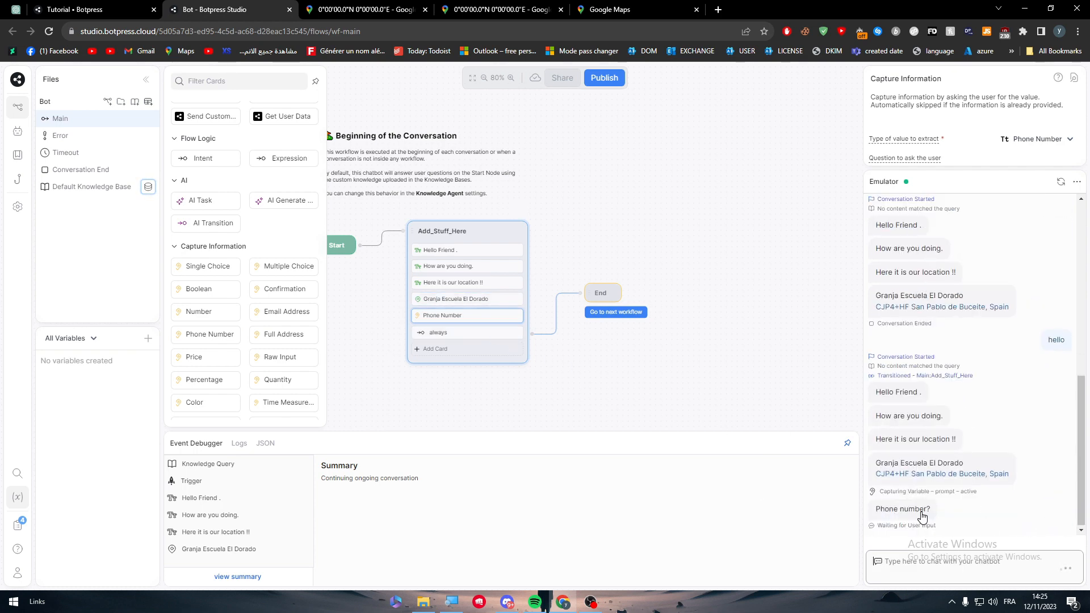
- Inspect the bot's 'Phone number?' question in the emulator and reply 03123123 to have it captured
left_click(902, 509)
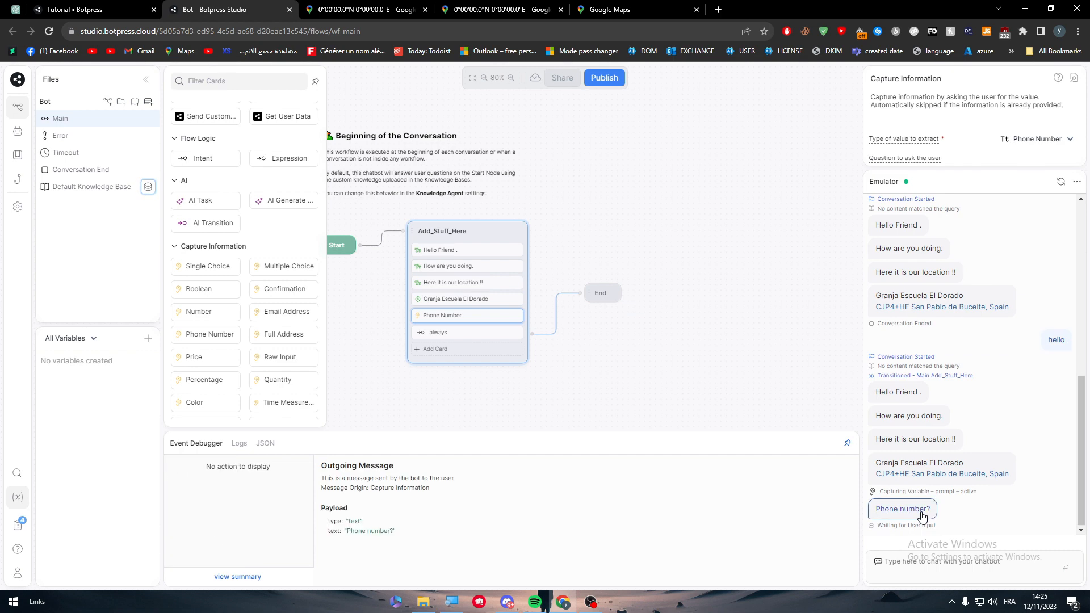
mouse_move(922, 518)
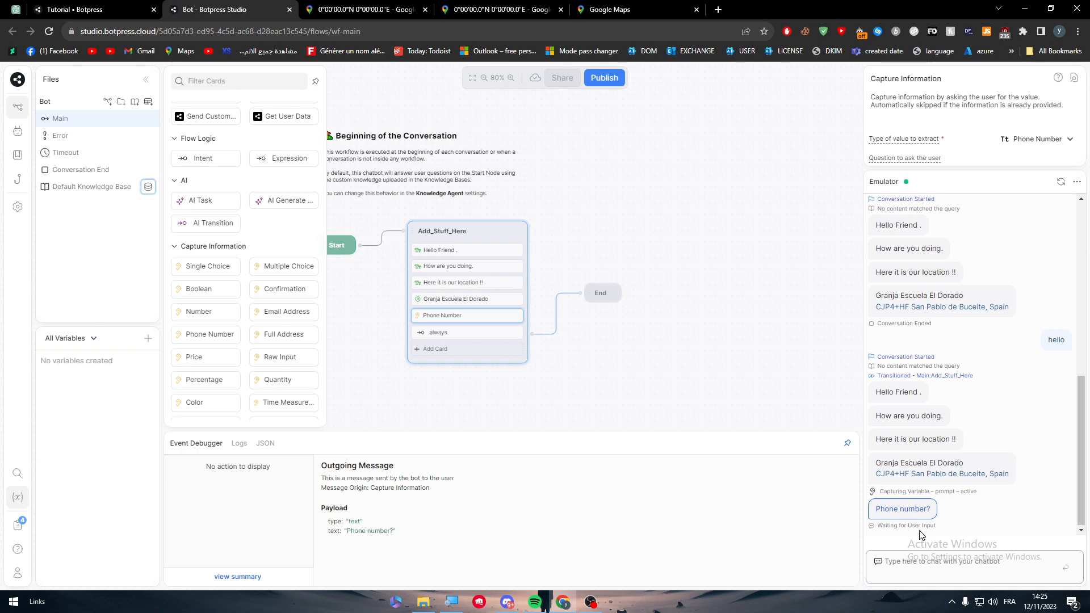
type("0")
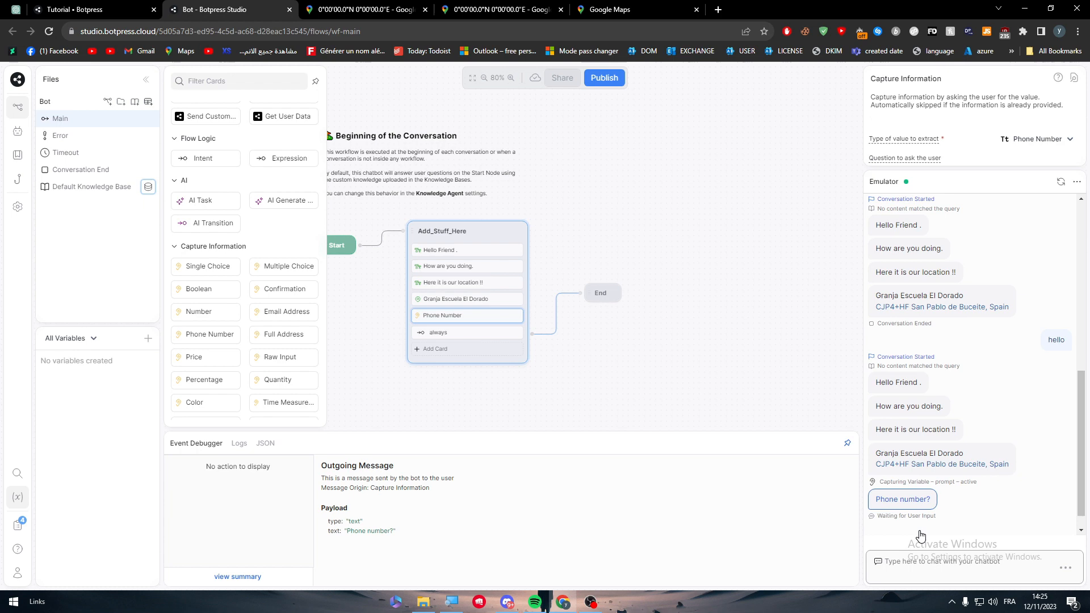
type("03123123")
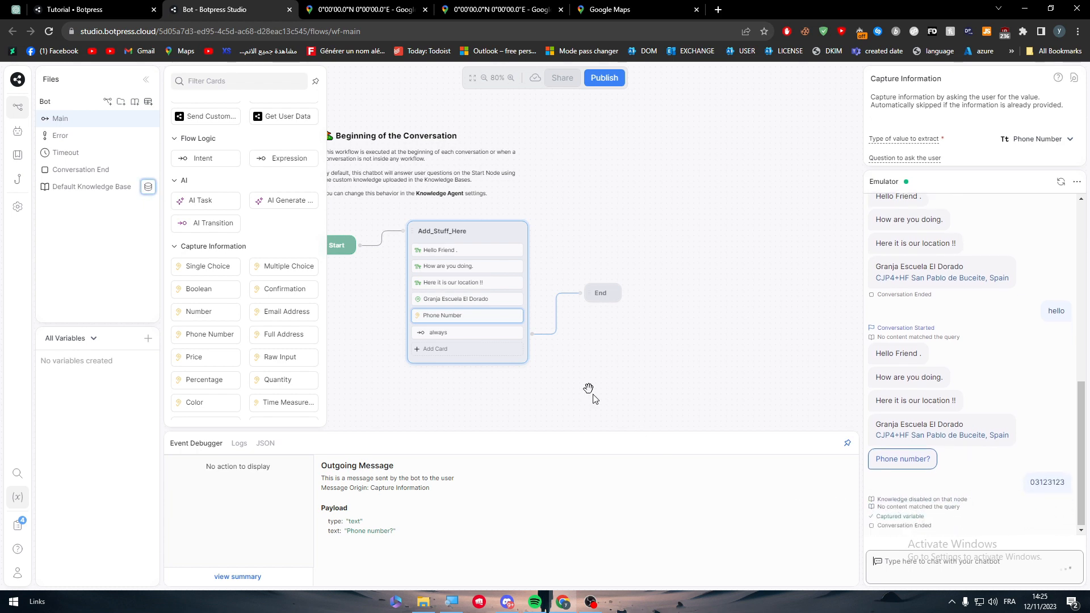
mouse_move(527, 313)
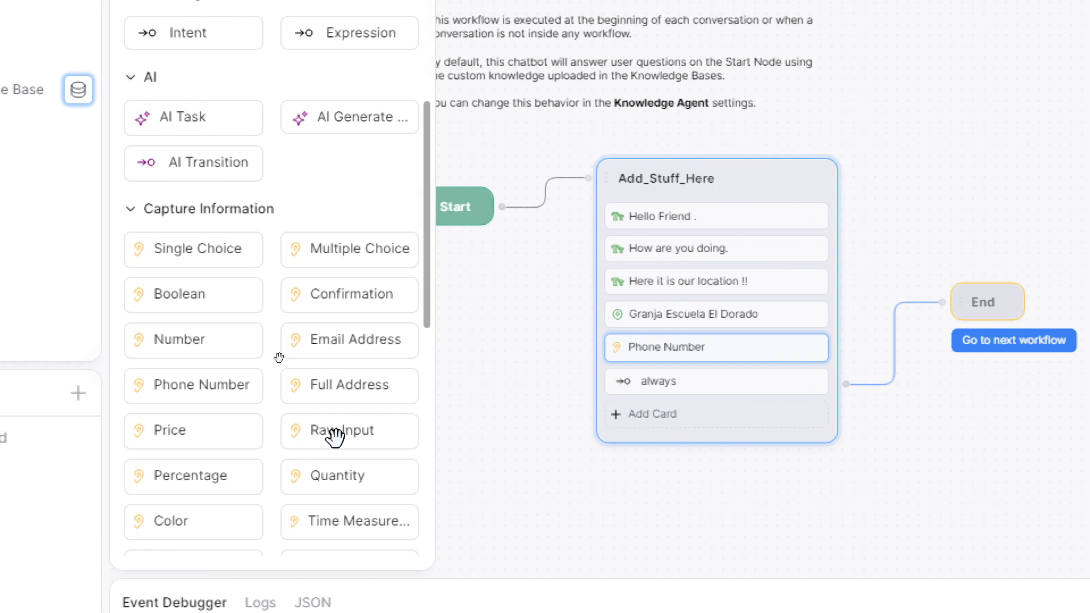
- Place a Wait for User Input card in the node right after 'How are you doing.'
scroll("down", 3)
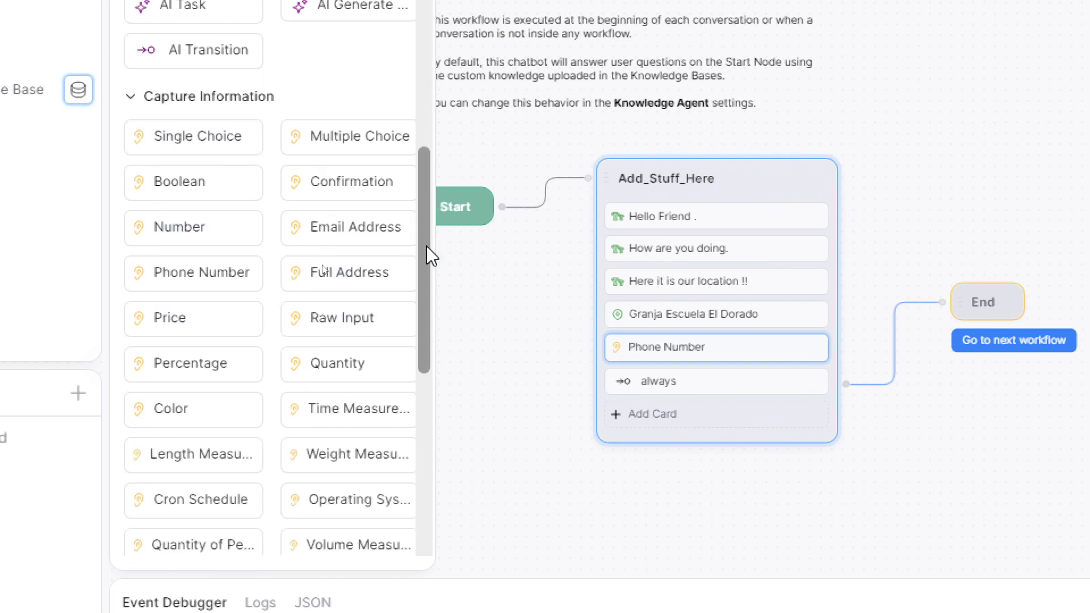
scroll("down", 3)
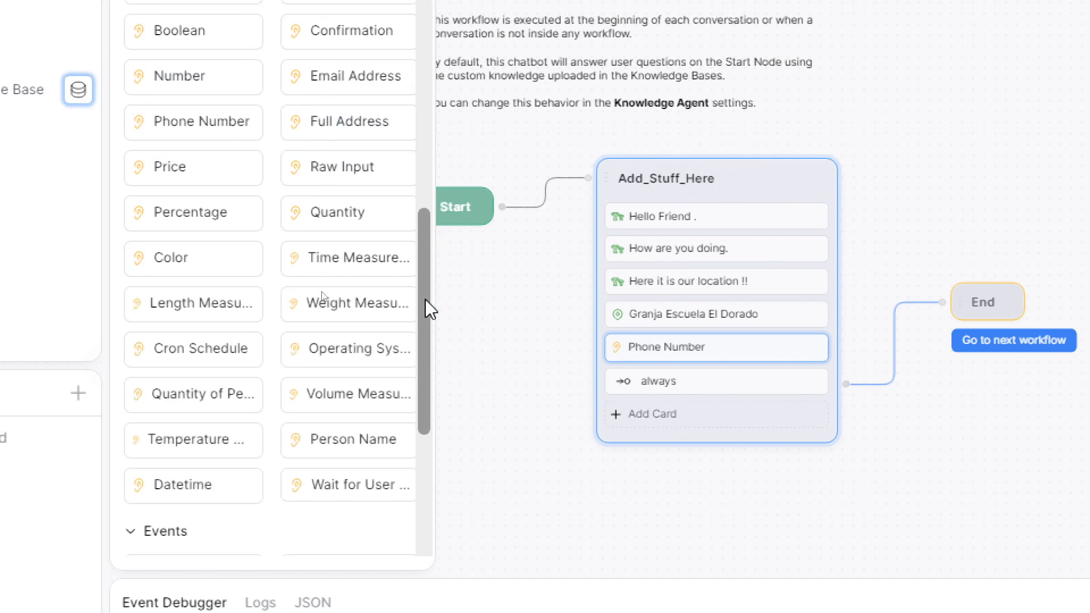
mouse_move(366, 500)
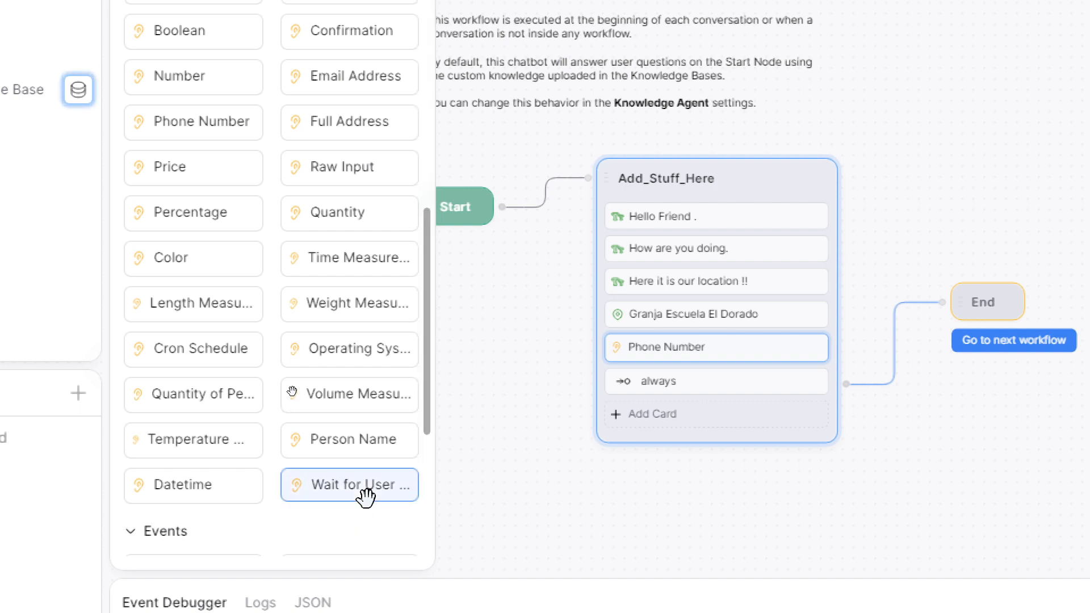
left_click_drag(349, 485, 803, 281)
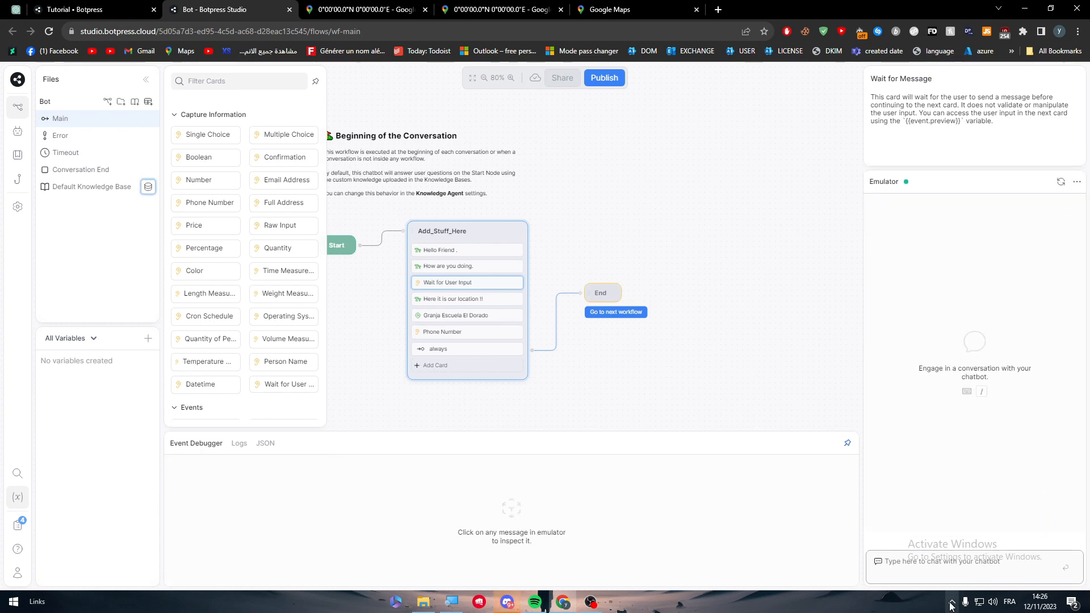
- Send 'hello', inspect it in the debugger, then reply 'goood' so the bot continues to the location and phone question
type("hel")
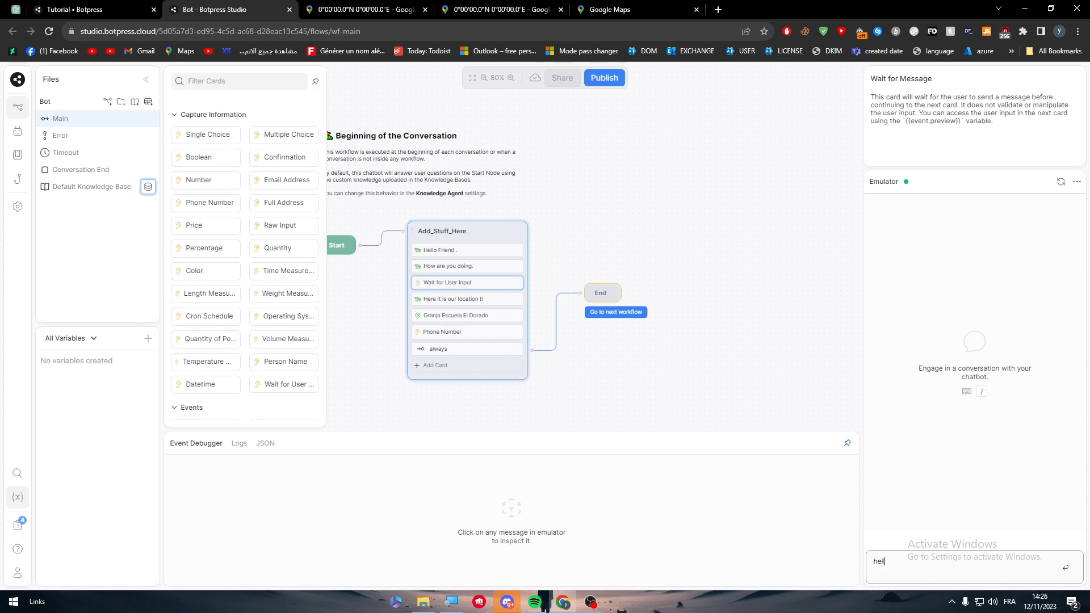
key("Enter")
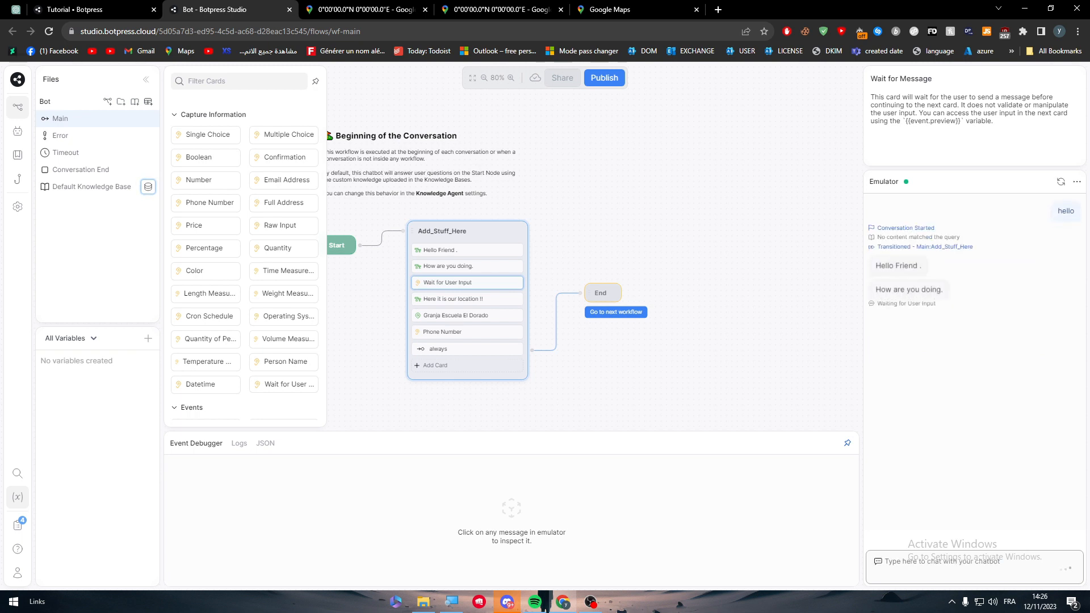
left_click(1065, 211)
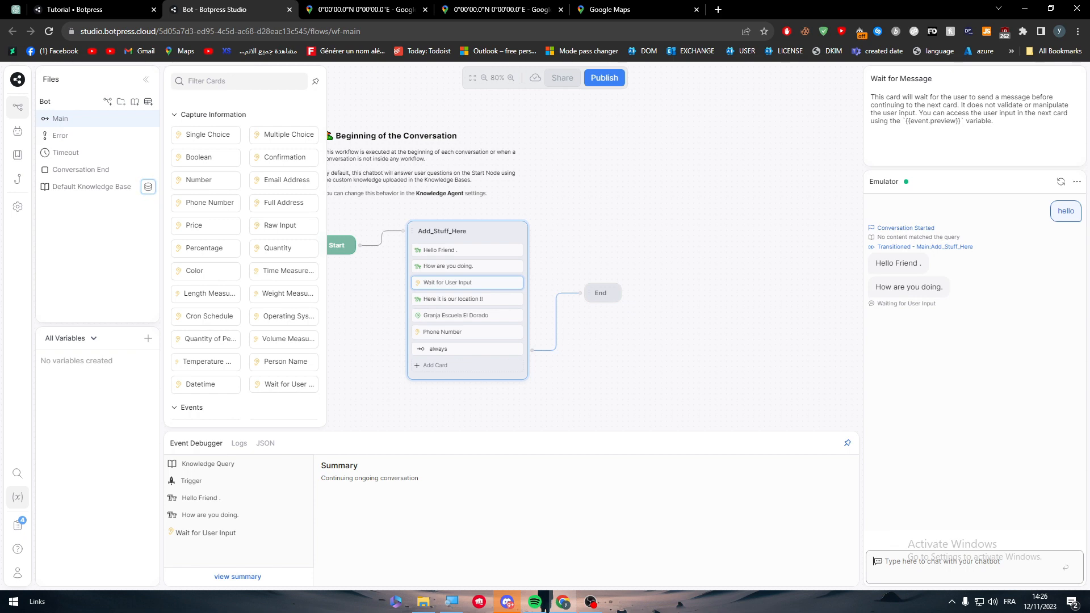
type("goood")
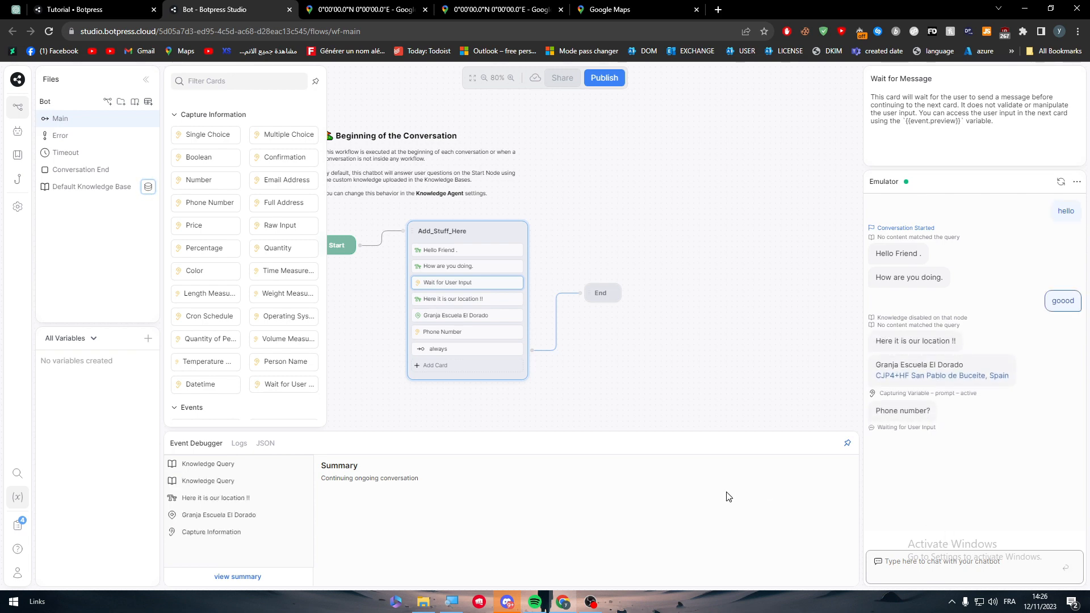
mouse_move(638, 554)
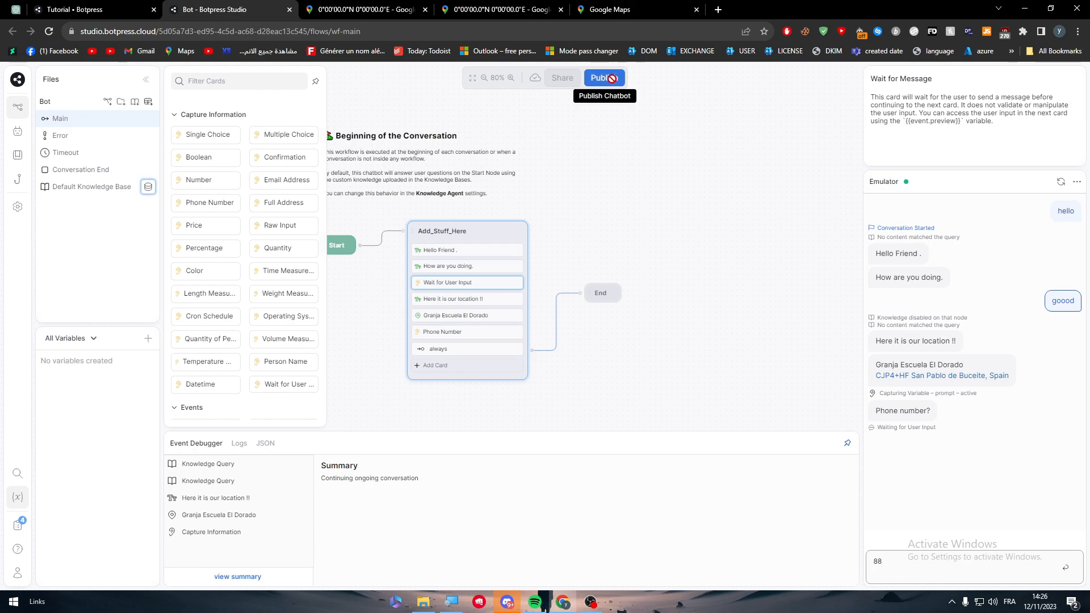
- Publish the chatbot and wait for 'Bot published successfully!'
left_click(605, 77)
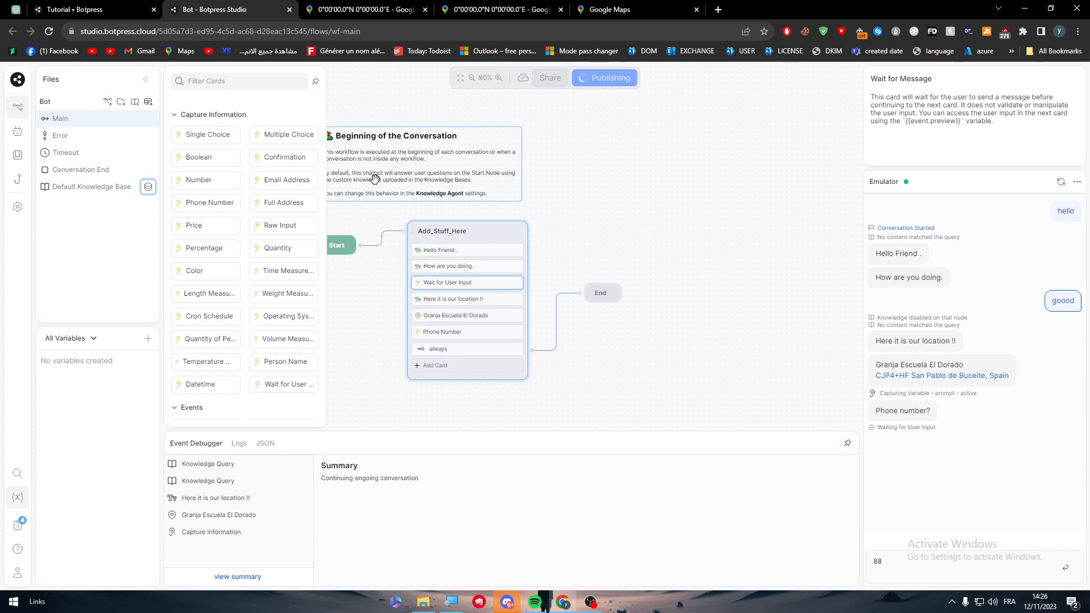
left_click(604, 77)
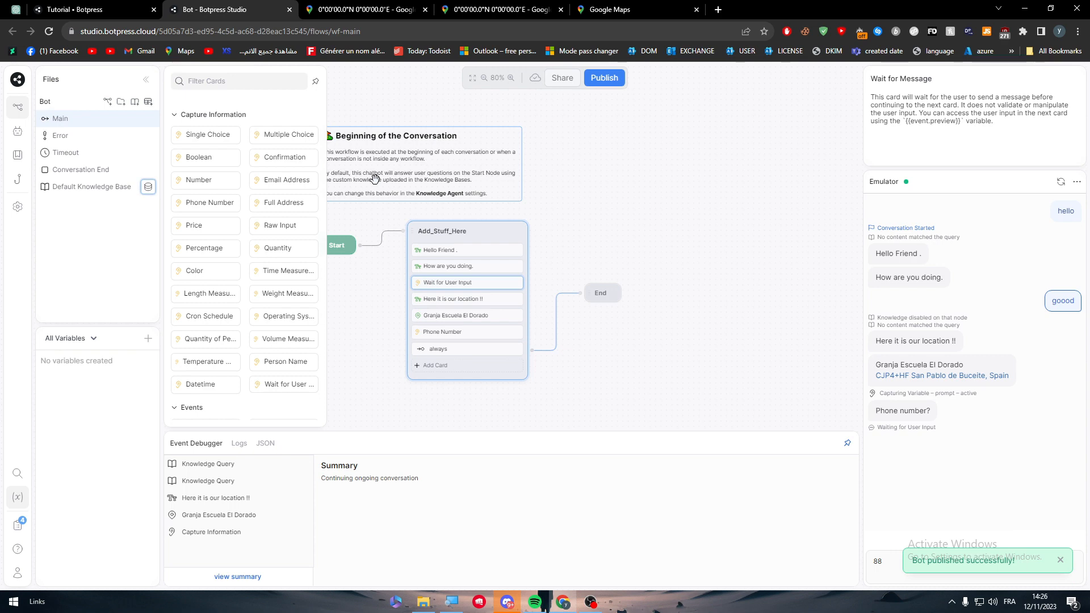